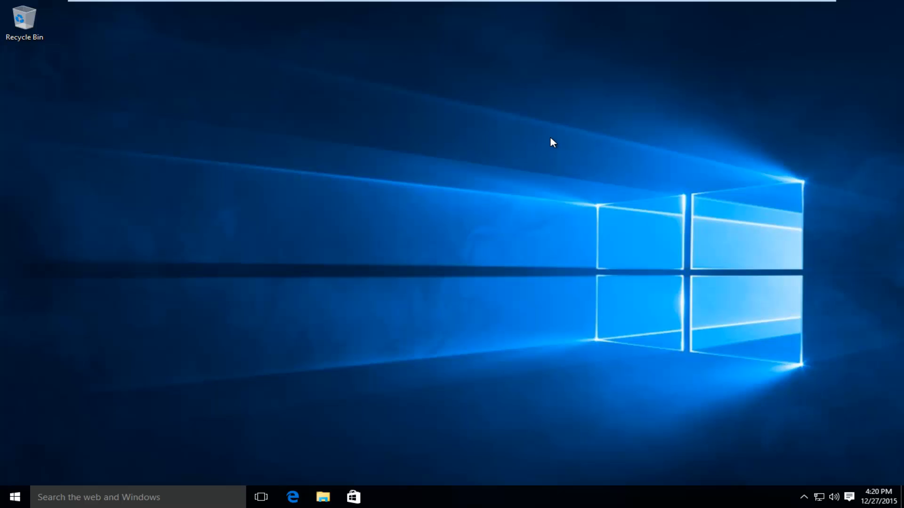
{"action": "mouse_move", "coordinate": [507, 368]}
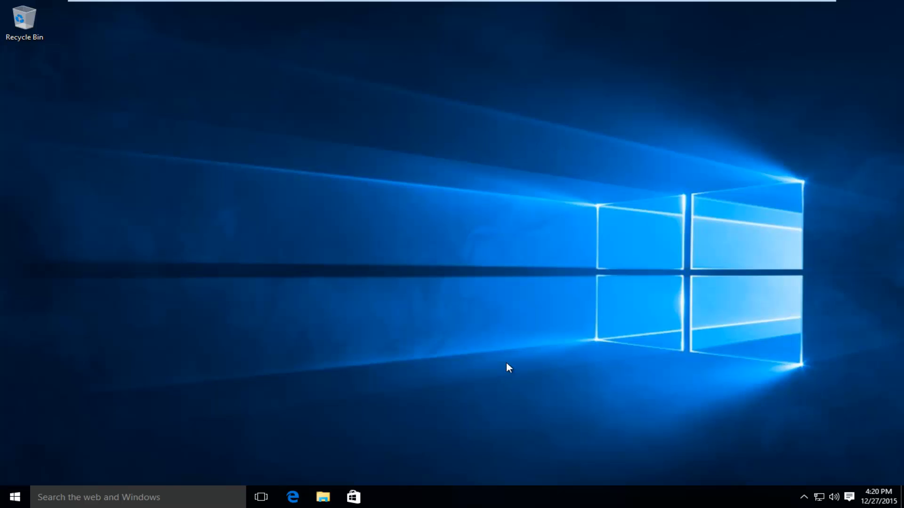
{"action": "mouse_move", "coordinate": [559, 330]}
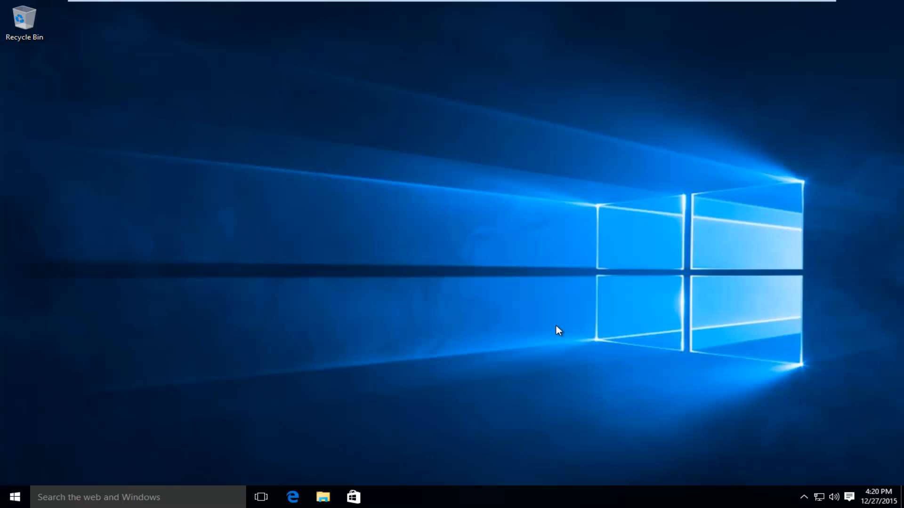
{"action": "mouse_move", "coordinate": [525, 305]}
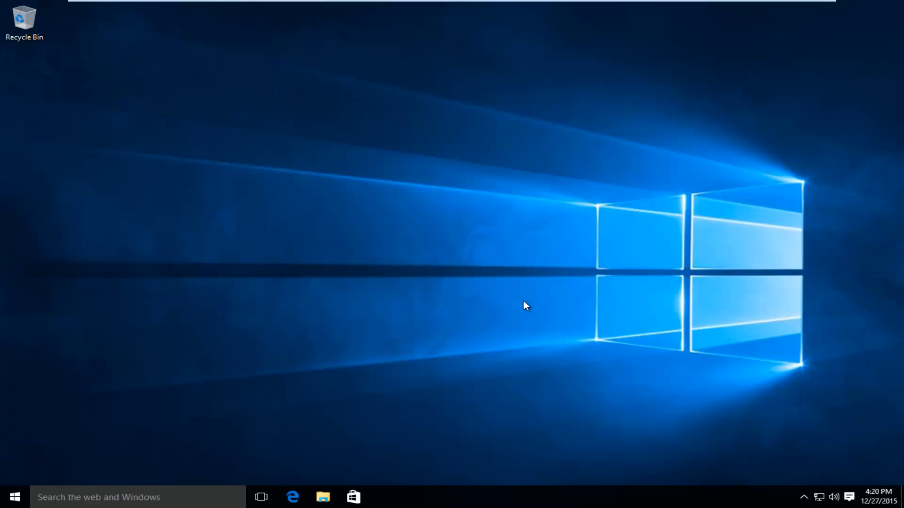
{"action": "mouse_move", "coordinate": [369, 219]}
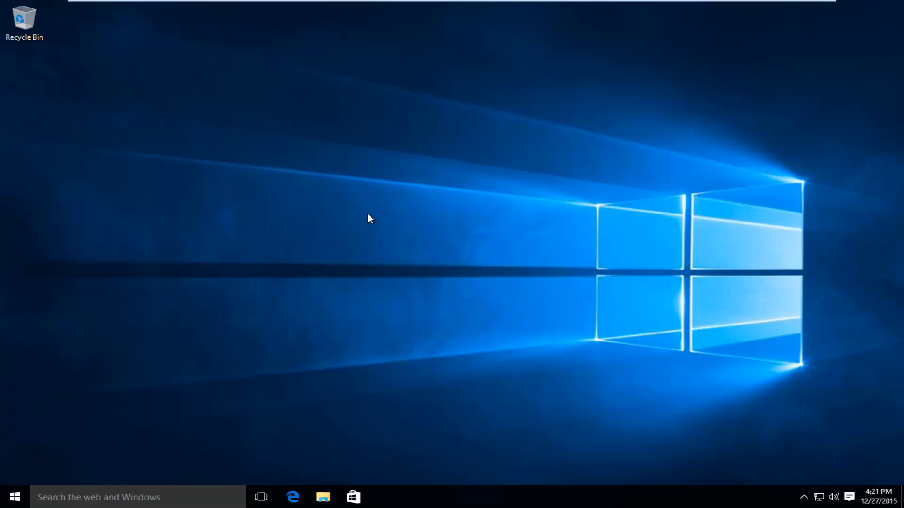
{"action": "mouse_move", "coordinate": [484, 241]}
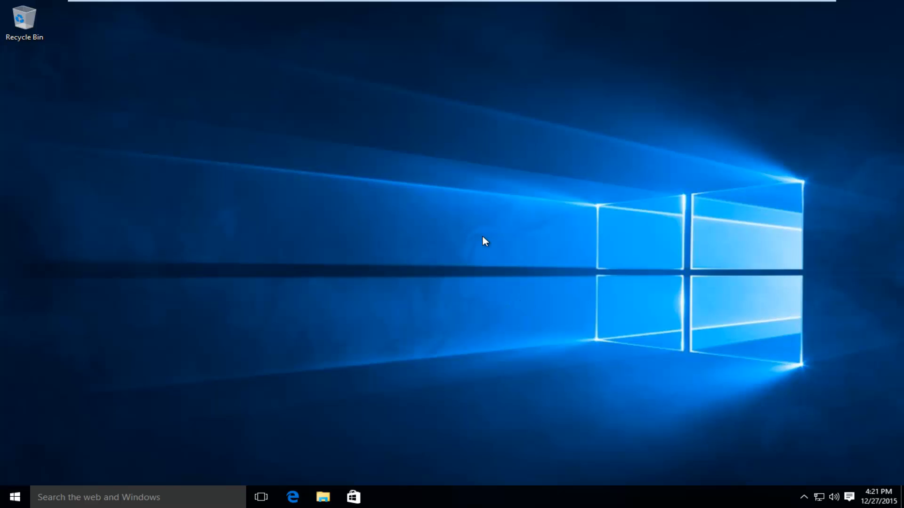
{"action": "mouse_move", "coordinate": [331, 269]}
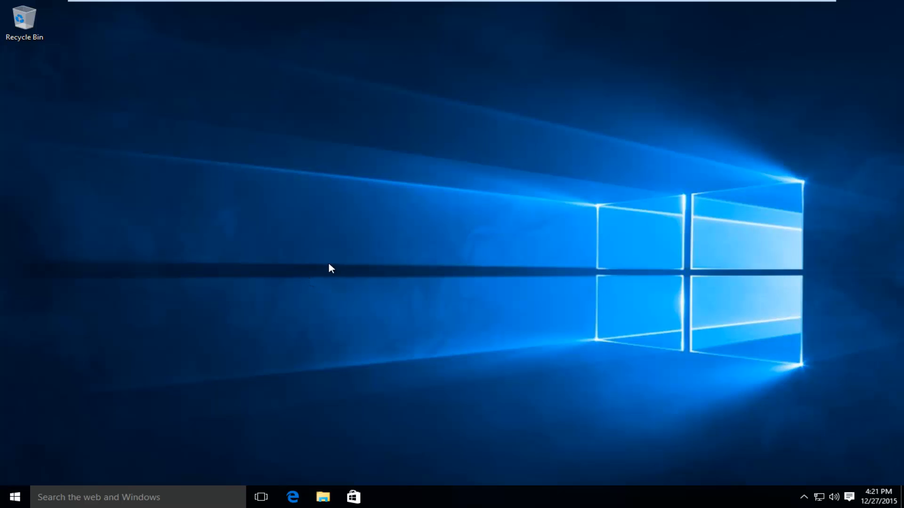
{"action": "mouse_move", "coordinate": [338, 303]}
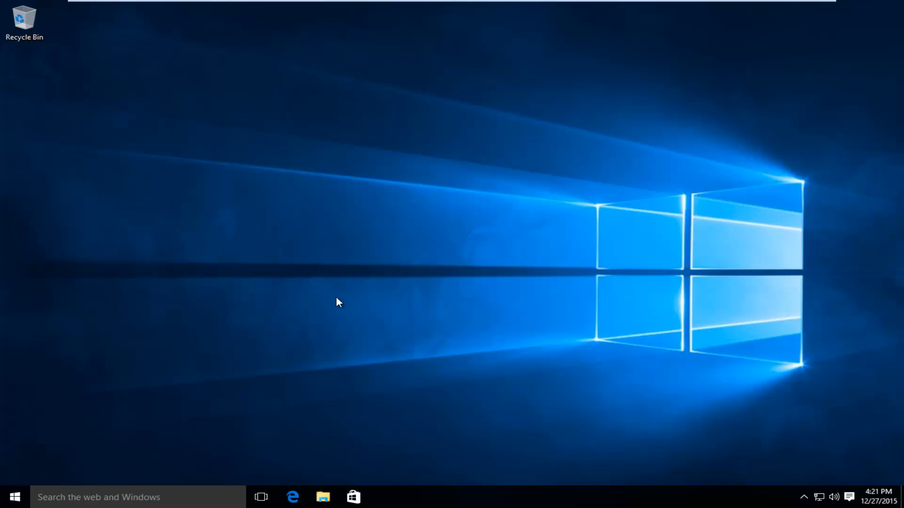
{"action": "mouse_move", "coordinate": [305, 301]}
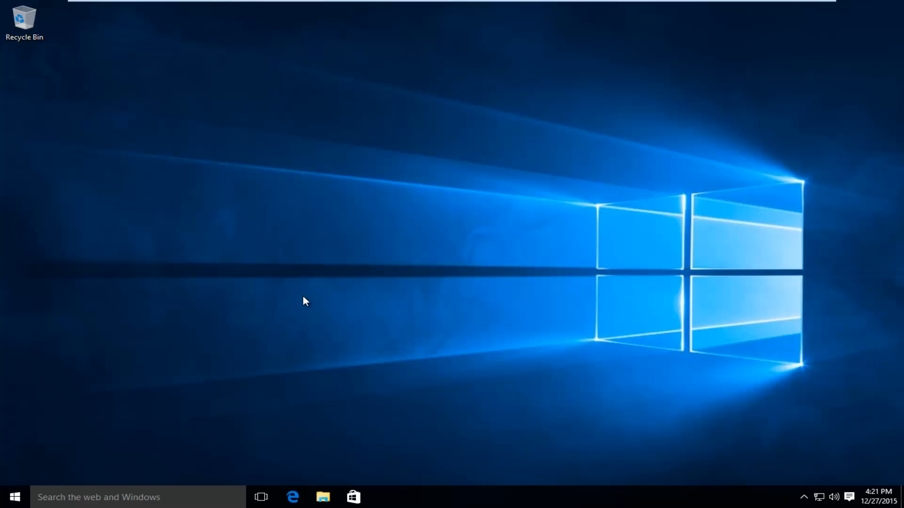
{"action": "mouse_move", "coordinate": [250, 302]}
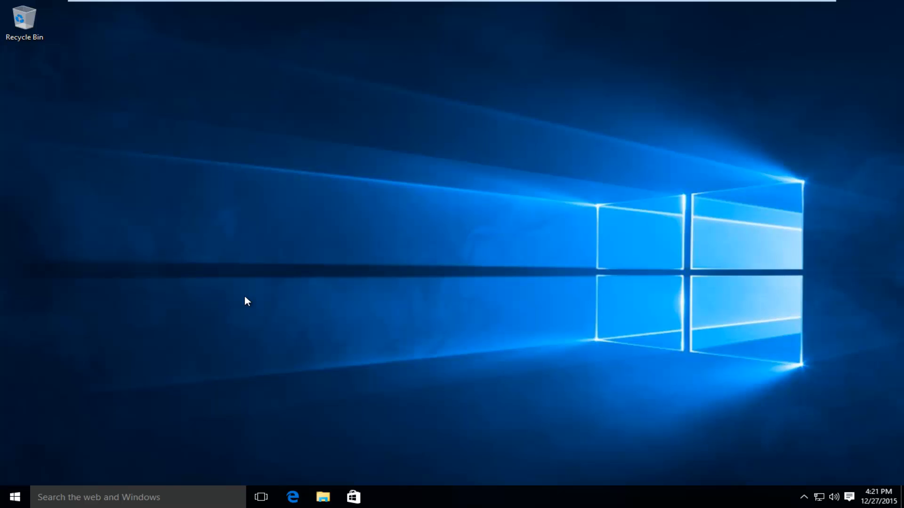
{"action": "mouse_move", "coordinate": [237, 300]}
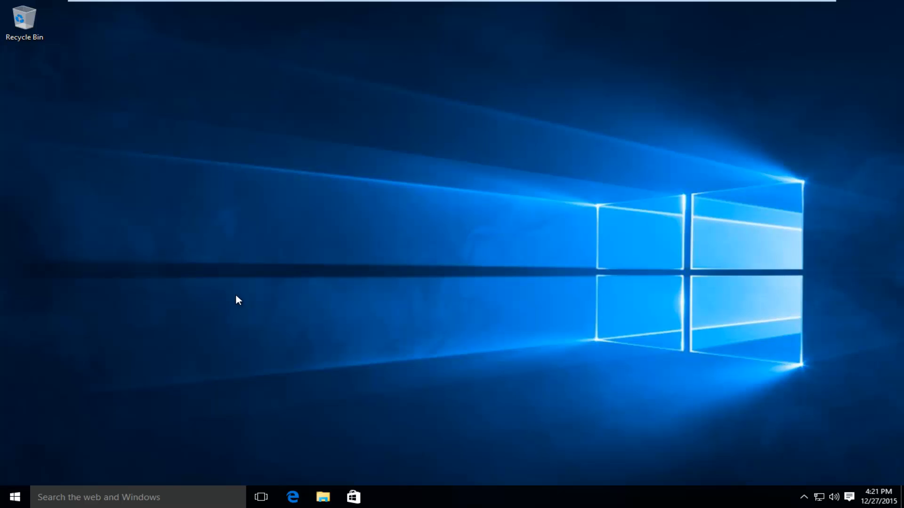
{"action": "mouse_move", "coordinate": [234, 218]}
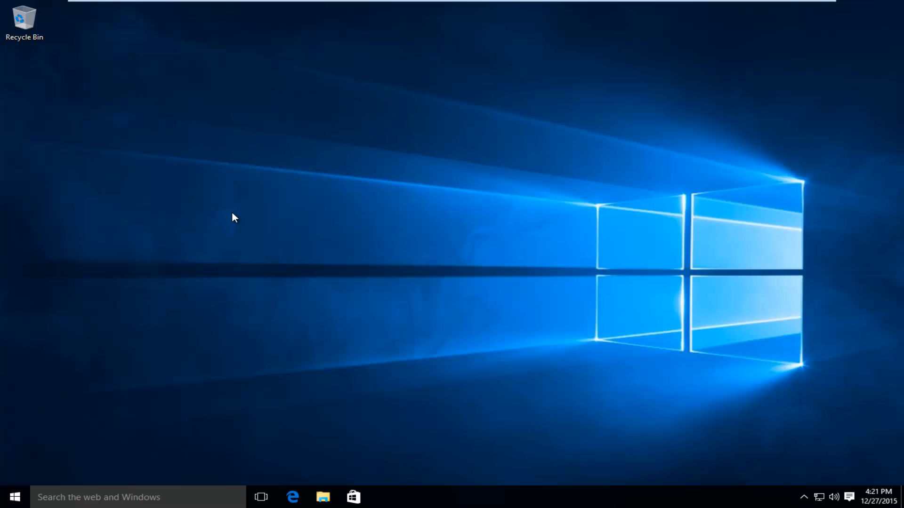
{"action": "mouse_move", "coordinate": [276, 220]}
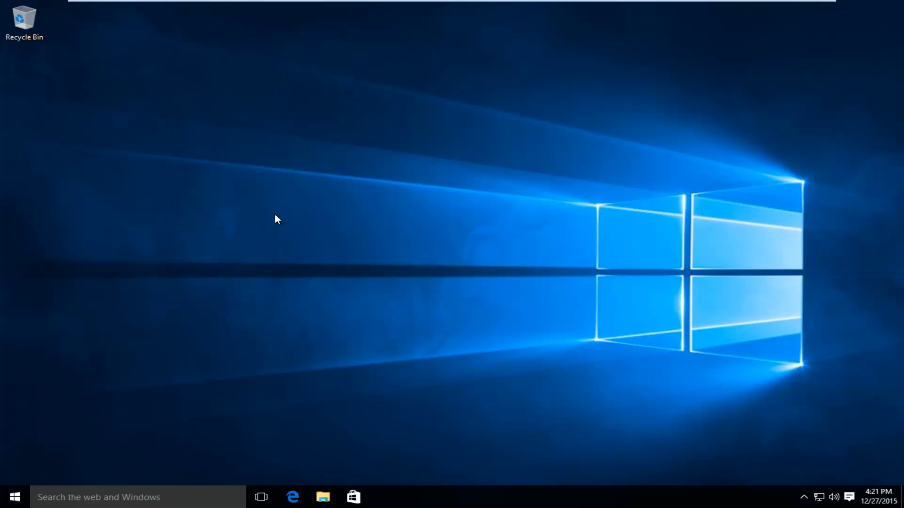
{"action": "mouse_move", "coordinate": [274, 215]}
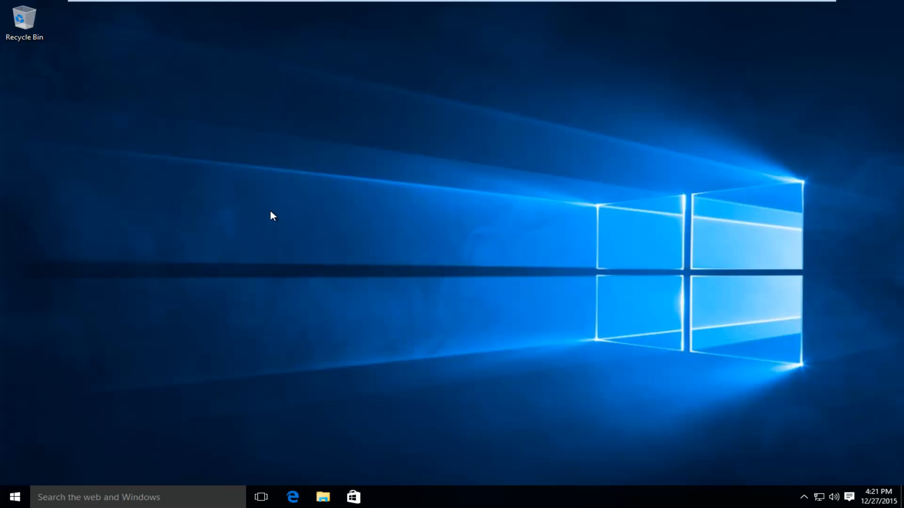
{"action": "mouse_move", "coordinate": [319, 225]}
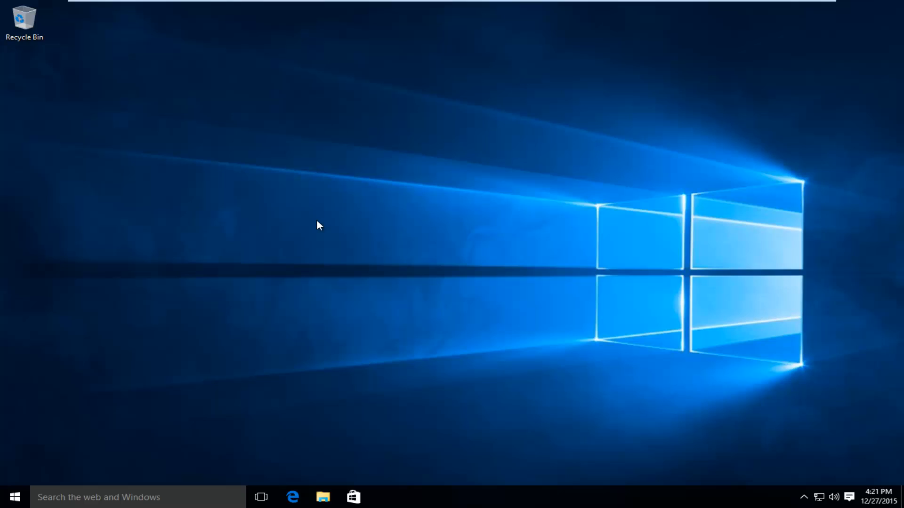
{"action": "mouse_move", "coordinate": [304, 220]}
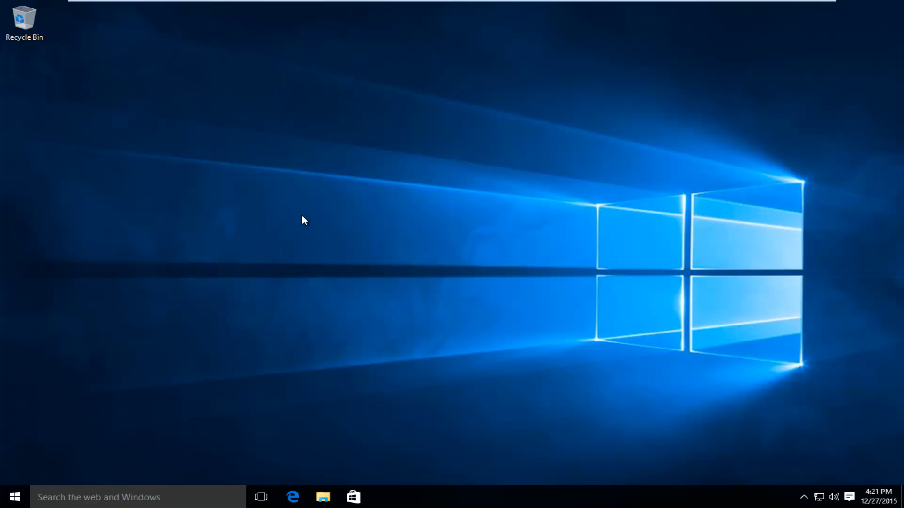
{"action": "mouse_move", "coordinate": [266, 198]}
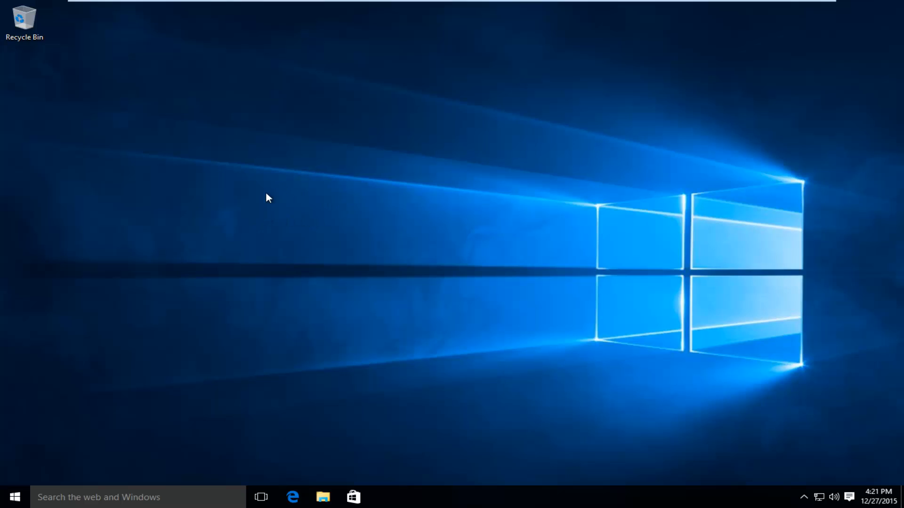
- Search 'system' from Start and open the Control Panel System page
{"action": "left_click", "coordinate": [14, 498]}
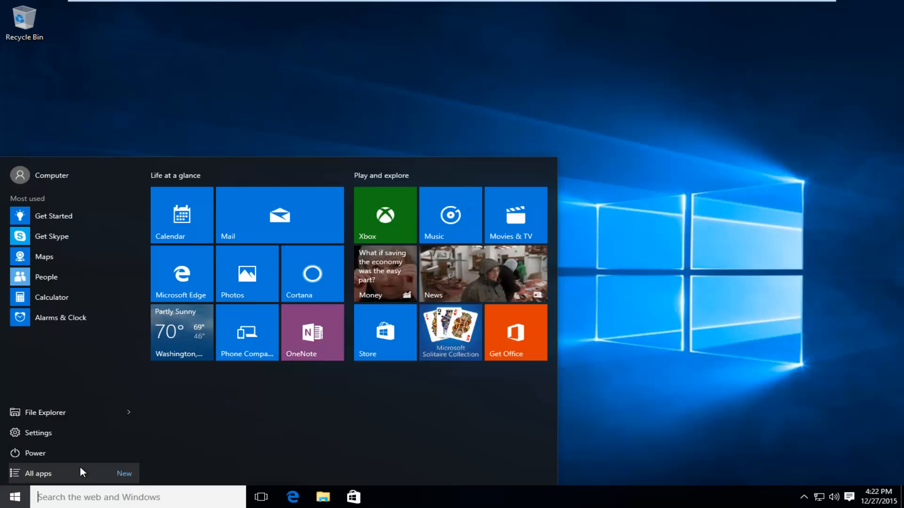
{"action": "type", "text": "system"}
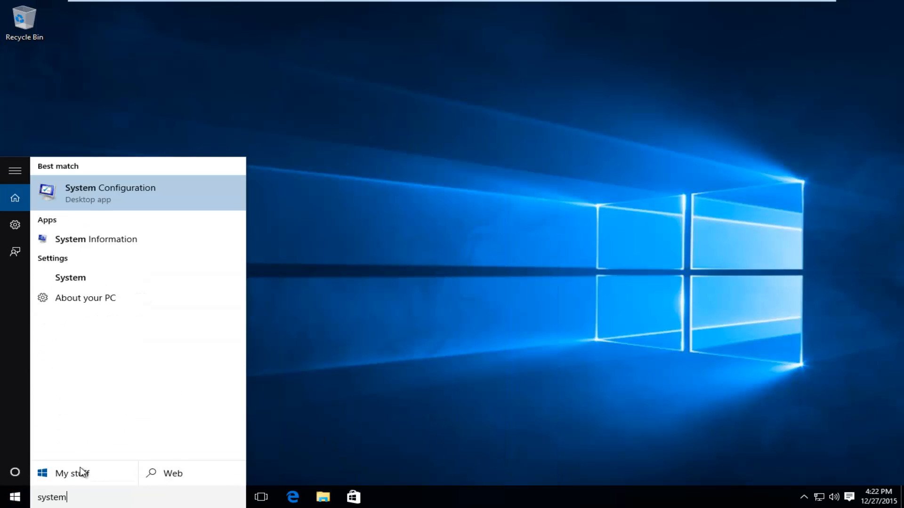
{"action": "mouse_move", "coordinate": [74, 230]}
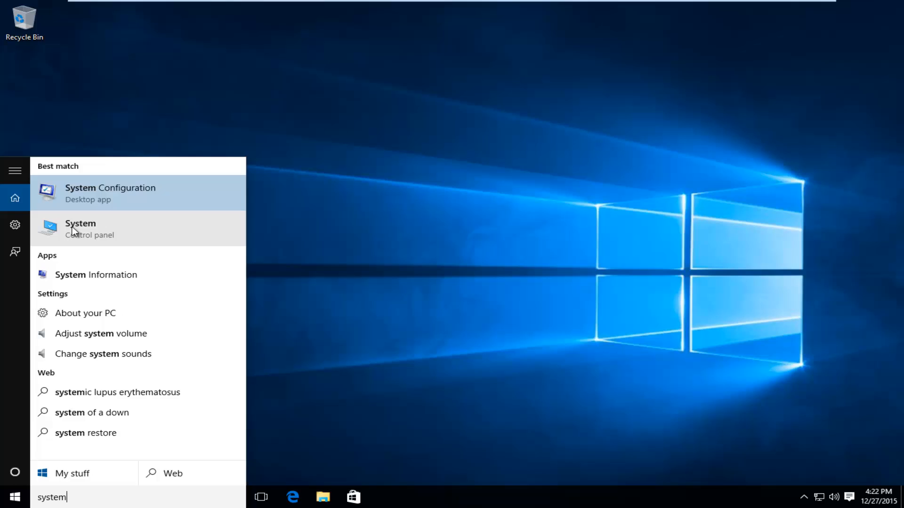
{"action": "left_click", "coordinate": [80, 228]}
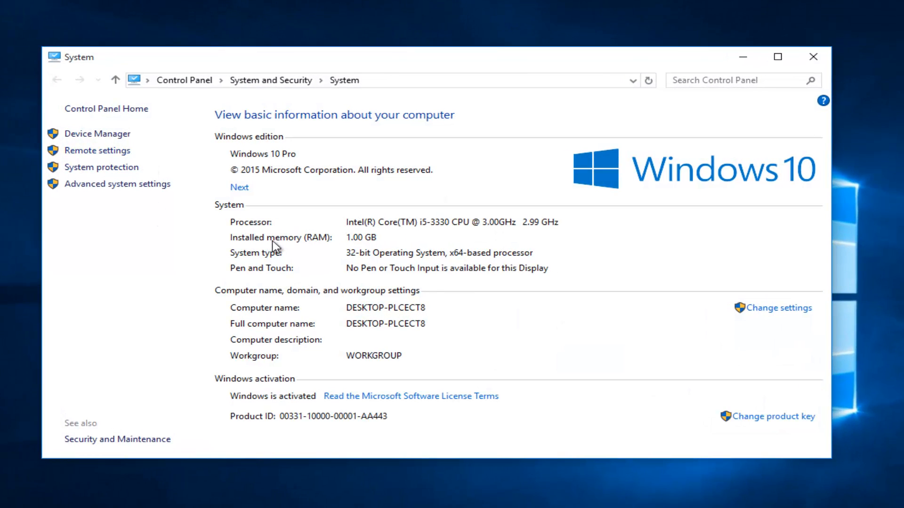
{"action": "mouse_move", "coordinate": [298, 248]}
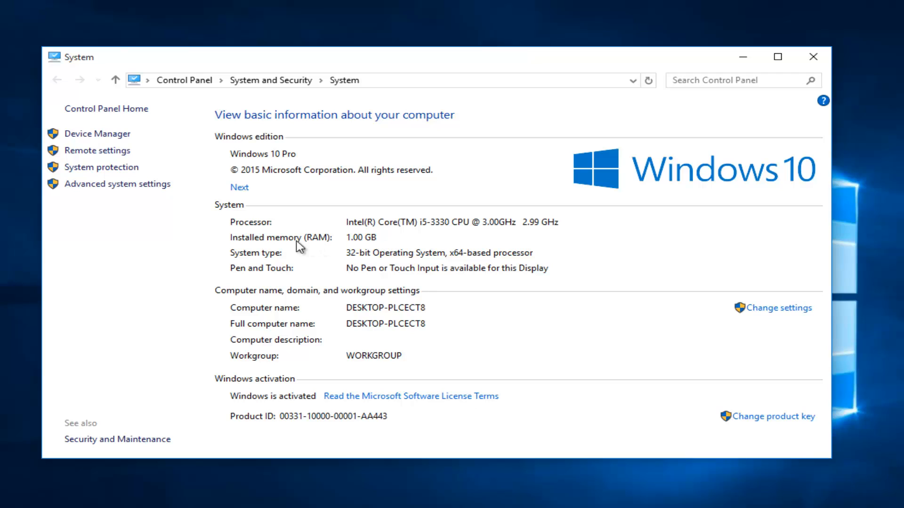
{"action": "mouse_move", "coordinate": [377, 252]}
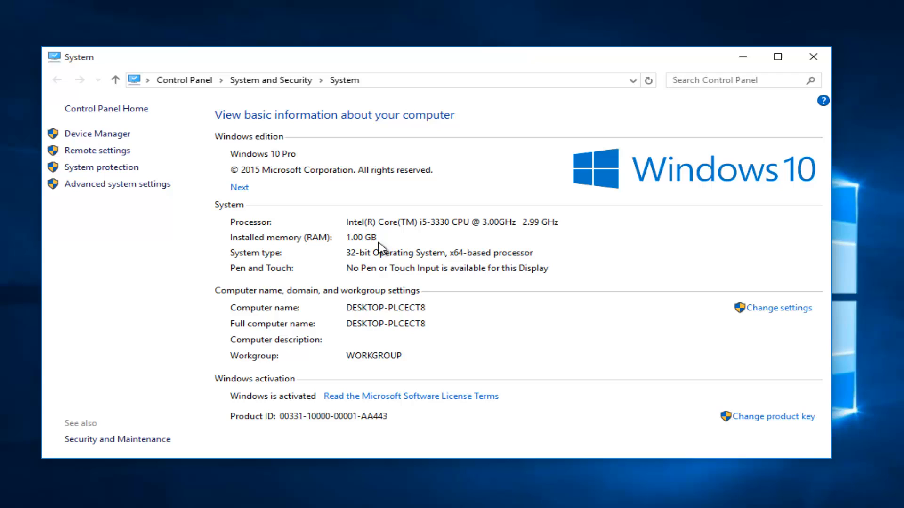
{"action": "mouse_move", "coordinate": [117, 183]}
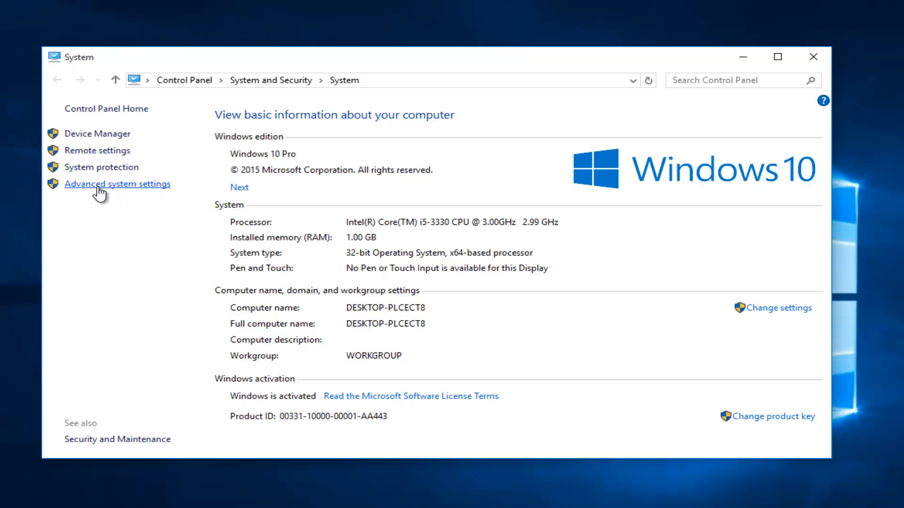
{"action": "mouse_move", "coordinate": [92, 188]}
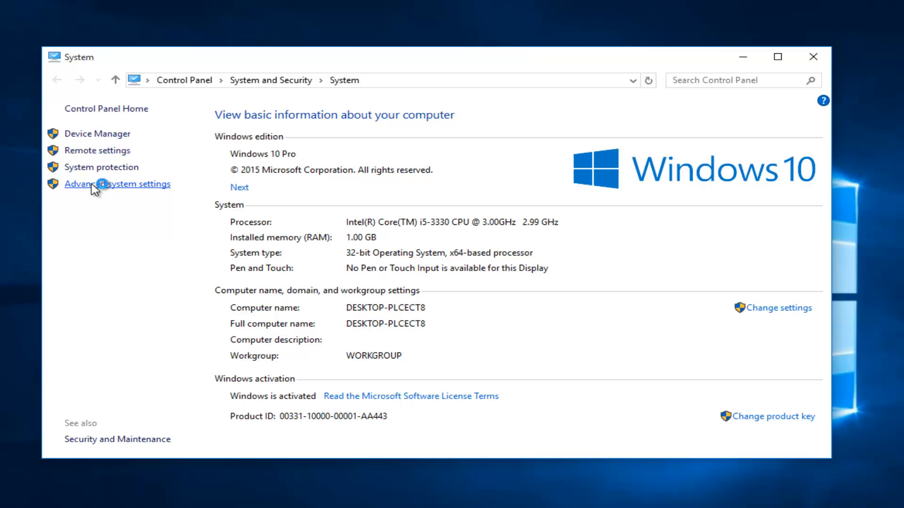
- Go through Advanced system settings to Performance Options' Advanced tab and its Virtual memory Change button
{"action": "left_click", "coordinate": [117, 184]}
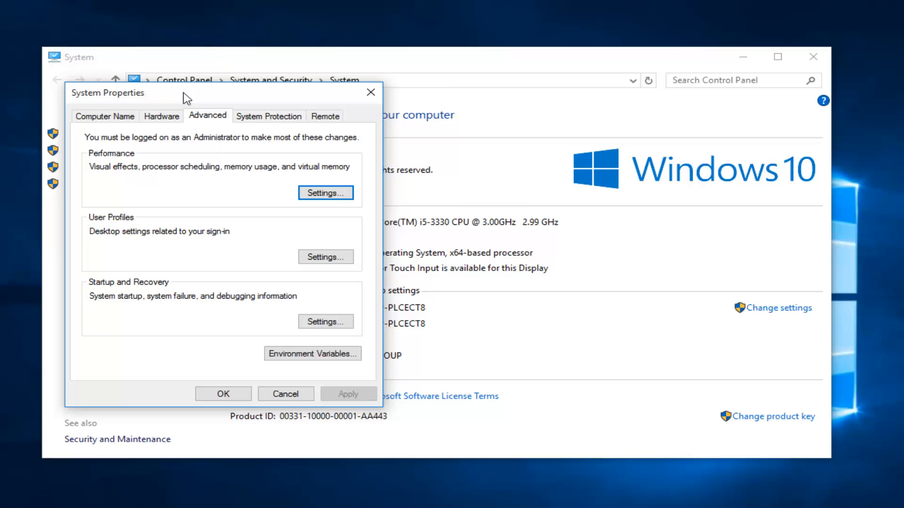
{"action": "left_click_drag", "start_coordinate": [108, 92], "coordinate": [248, 94]}
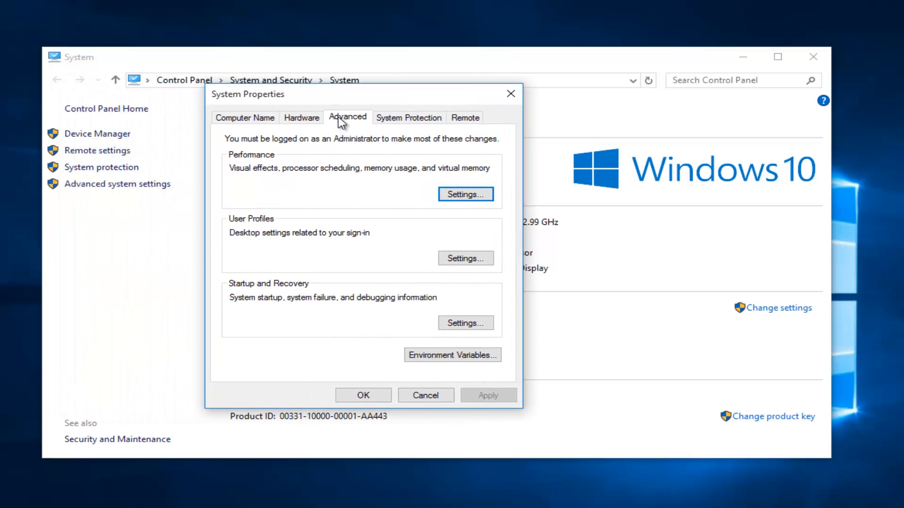
{"action": "mouse_move", "coordinate": [234, 97]}
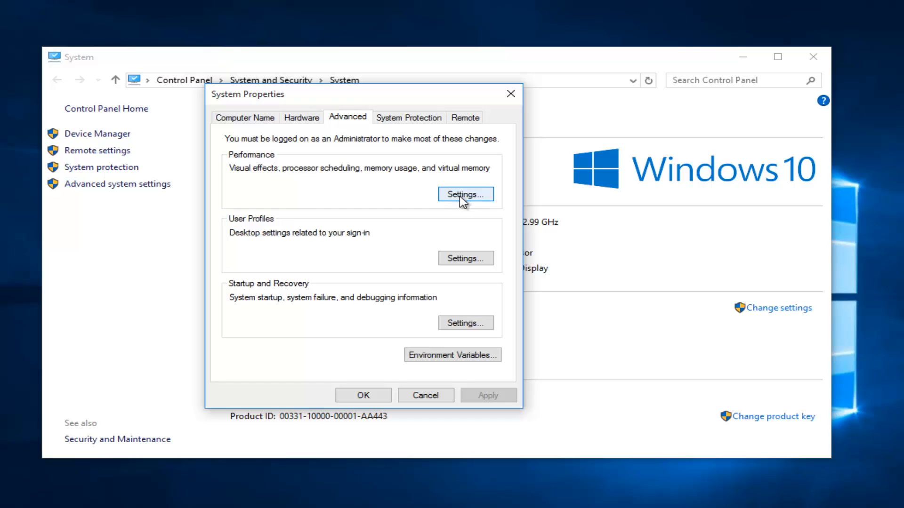
{"action": "mouse_move", "coordinate": [269, 171]}
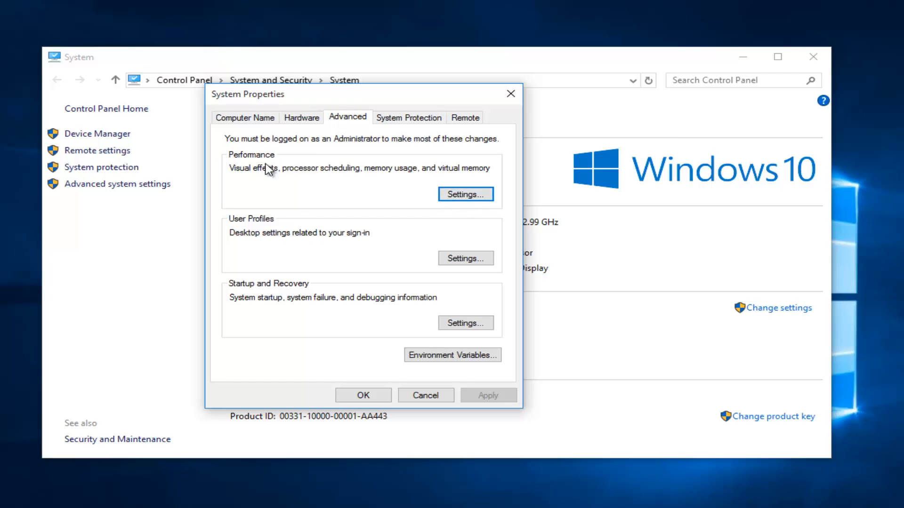
{"action": "left_click", "coordinate": [464, 194]}
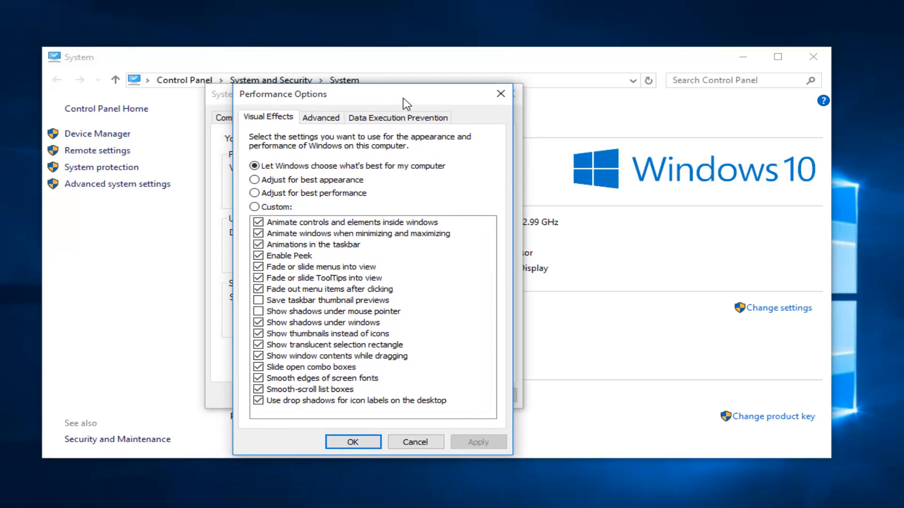
{"action": "mouse_move", "coordinate": [321, 118]}
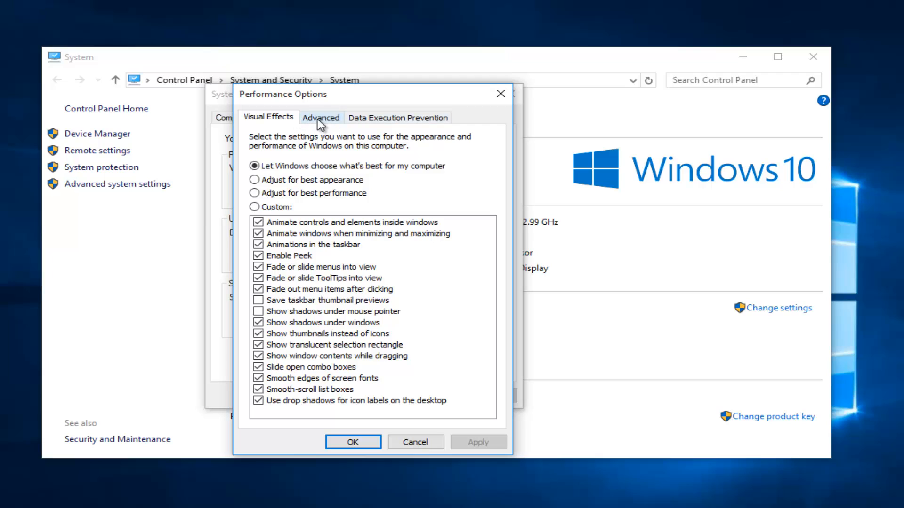
{"action": "left_click", "coordinate": [320, 117]}
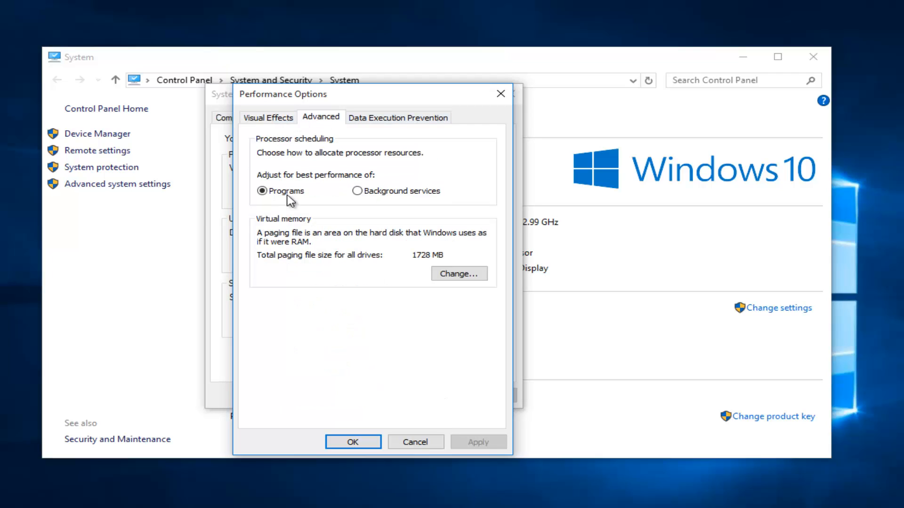
{"action": "mouse_move", "coordinate": [304, 235]}
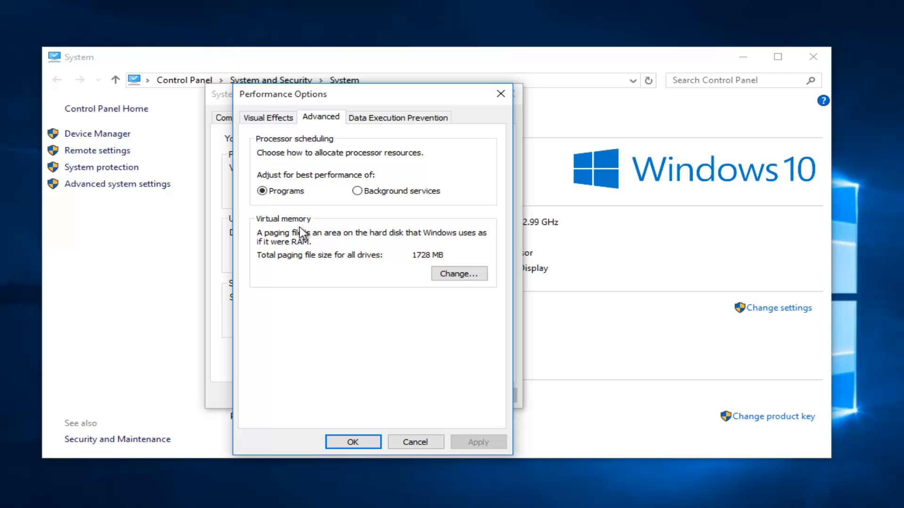
{"action": "left_click", "coordinate": [458, 273]}
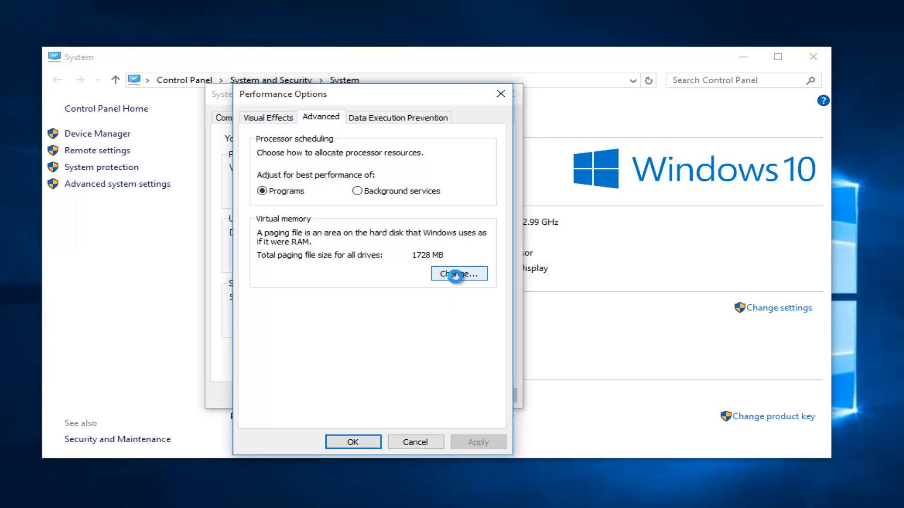
- Turn off automatic paging file management and choose Custom size for drive C:
{"action": "left_click", "coordinate": [457, 273]}
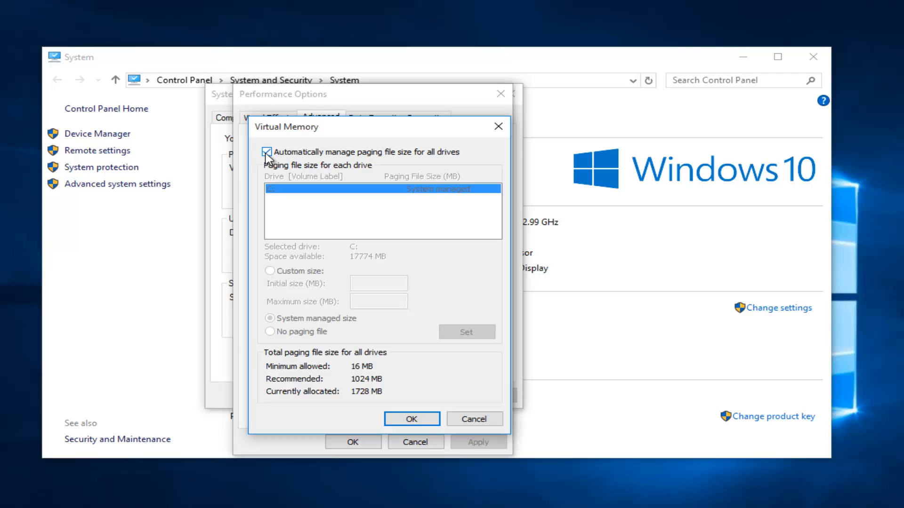
{"action": "left_click", "coordinate": [266, 152]}
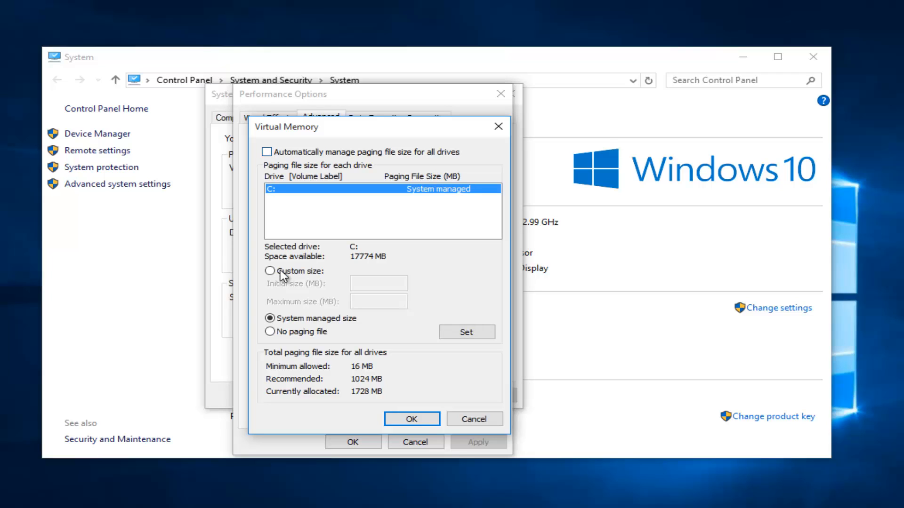
{"action": "mouse_move", "coordinate": [267, 281]}
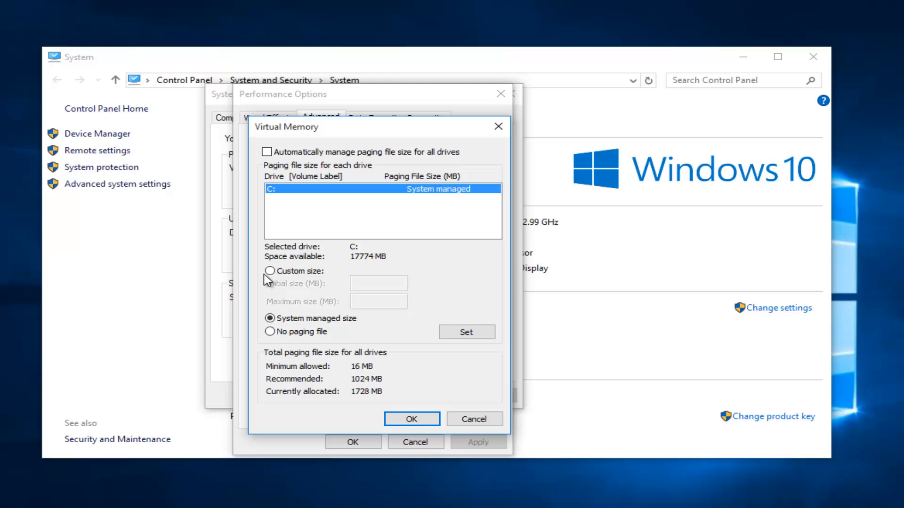
{"action": "left_click", "coordinate": [270, 271]}
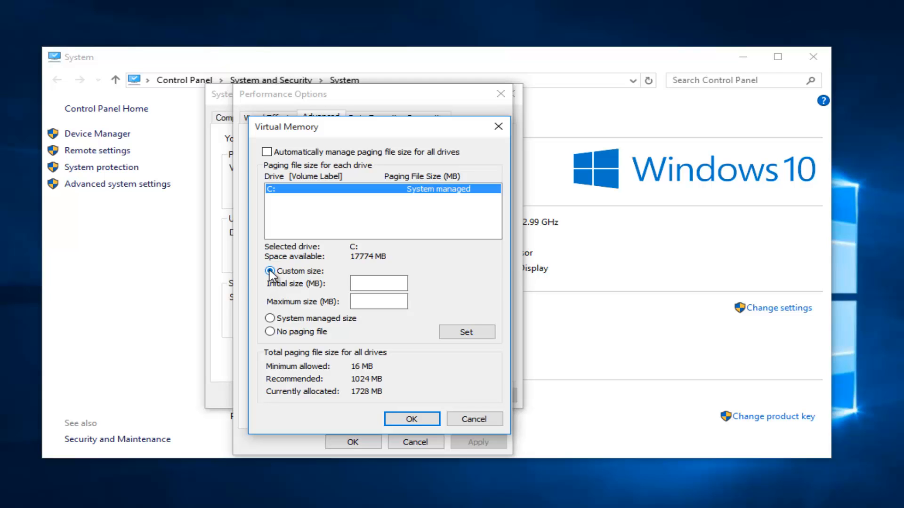
{"action": "left_click", "coordinate": [271, 271]}
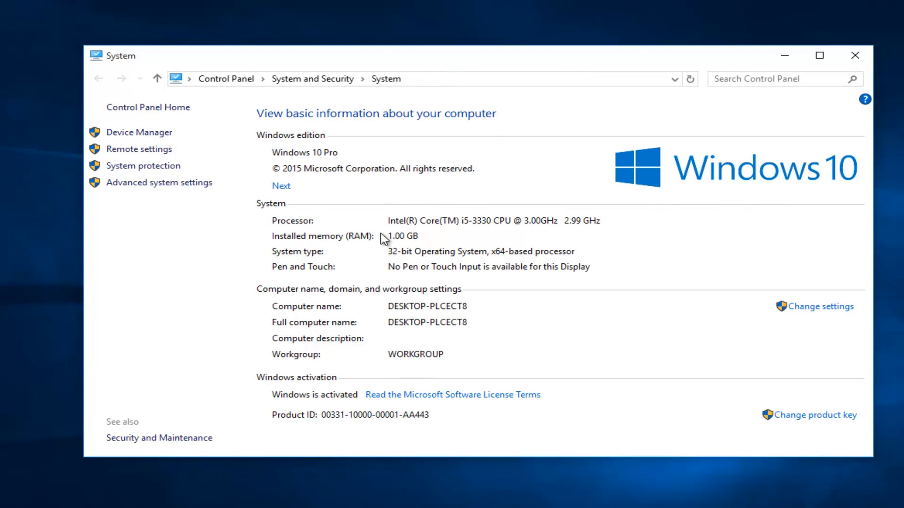
{"action": "mouse_move", "coordinate": [291, 63]}
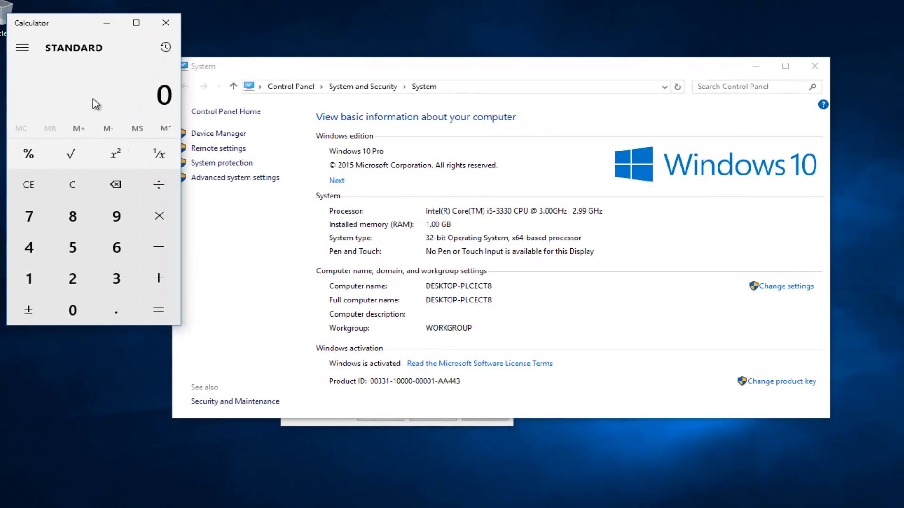
{"action": "mouse_move", "coordinate": [291, 166]}
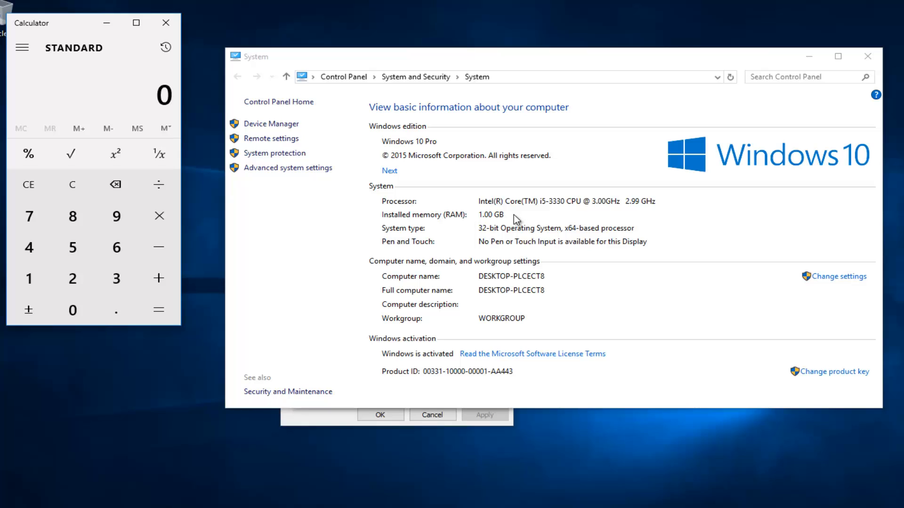
- Work out 1024 × 1.5 = 1,536 in Calculator
{"action": "left_click", "coordinate": [72, 310]}
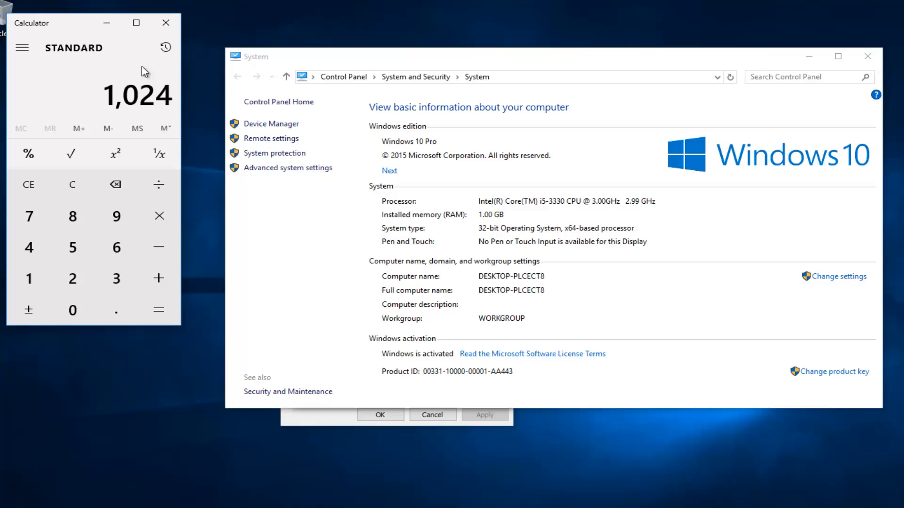
{"action": "mouse_move", "coordinate": [146, 114]}
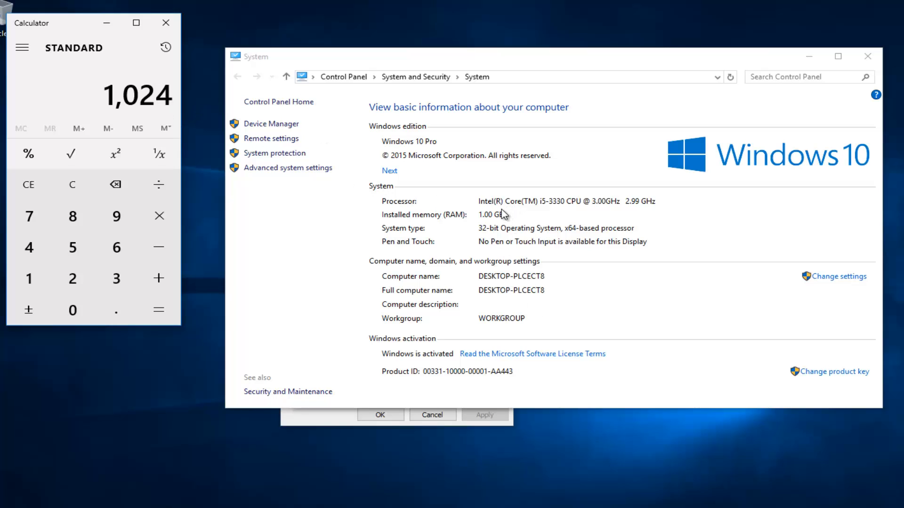
{"action": "mouse_move", "coordinate": [113, 104]}
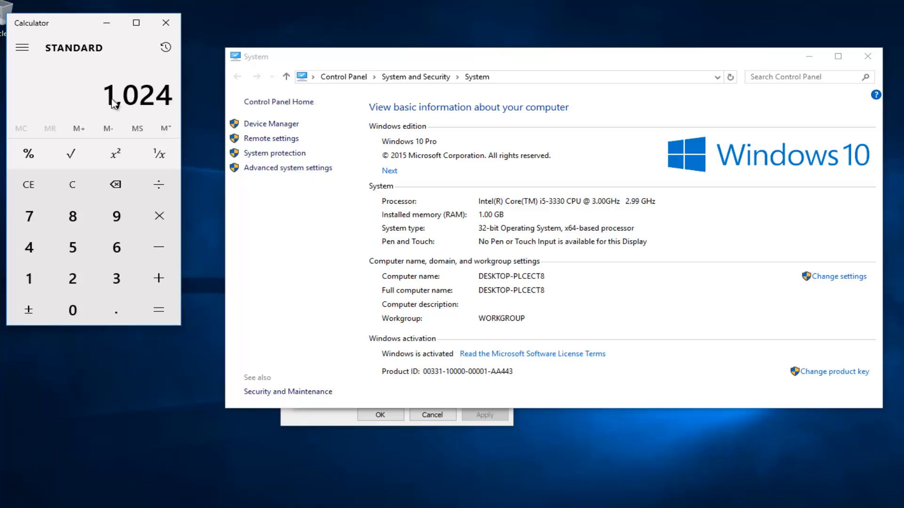
{"action": "mouse_move", "coordinate": [140, 94]}
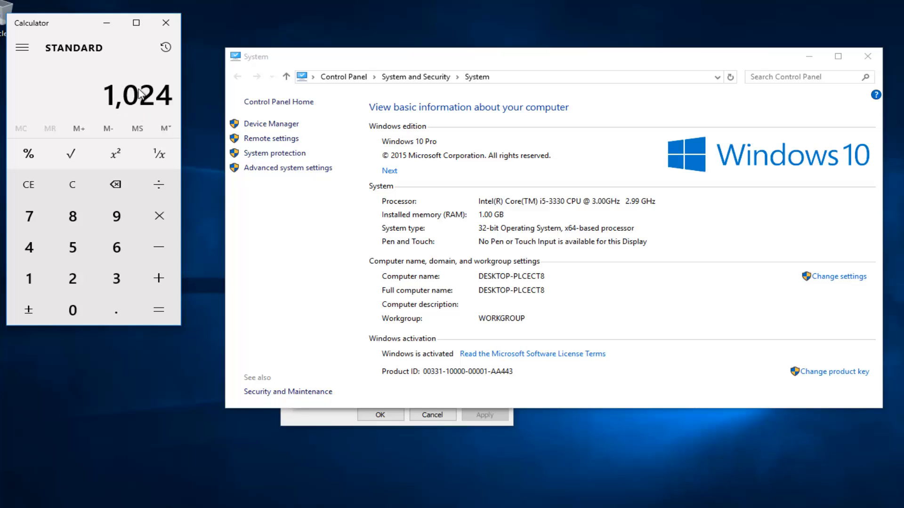
{"action": "left_click", "coordinate": [72, 247]}
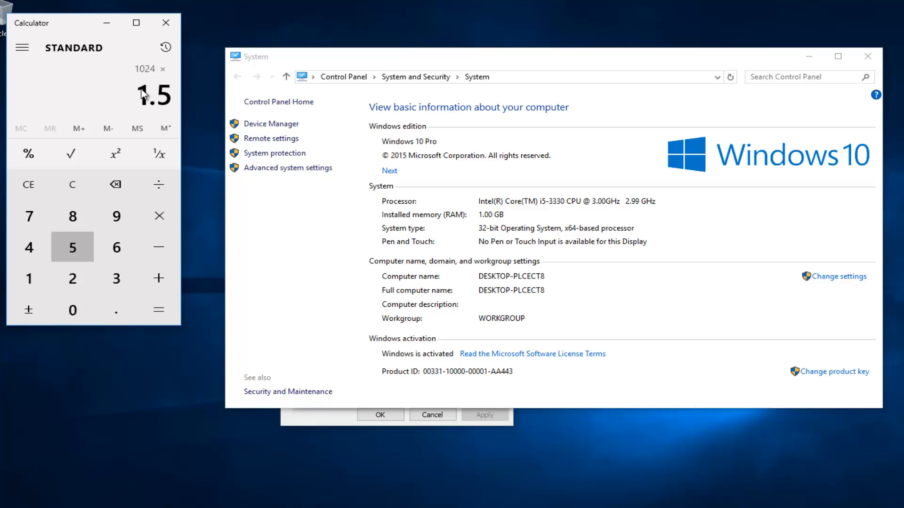
{"action": "left_click", "coordinate": [72, 247]}
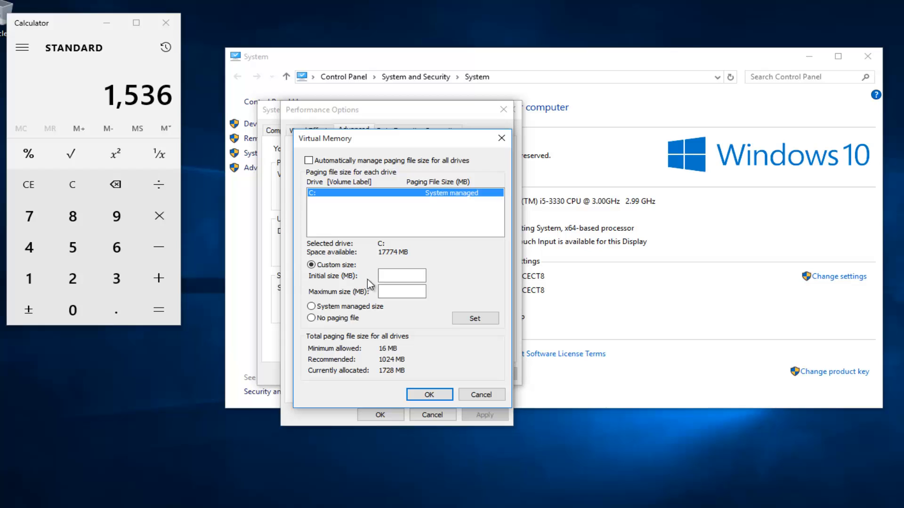
- Enter 1536 MB as initial and maximum size for drive C:, set it and confirm
{"action": "type", "text": "15"}
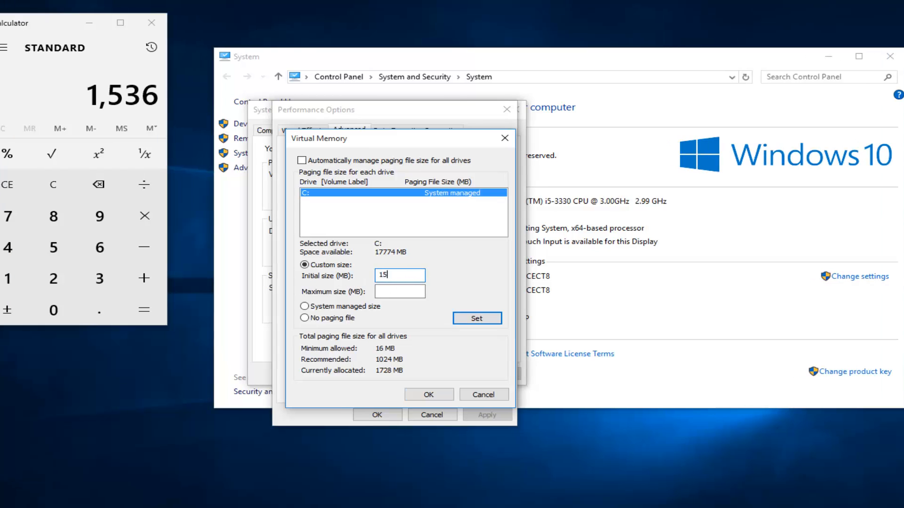
{"action": "type", "text": "36"}
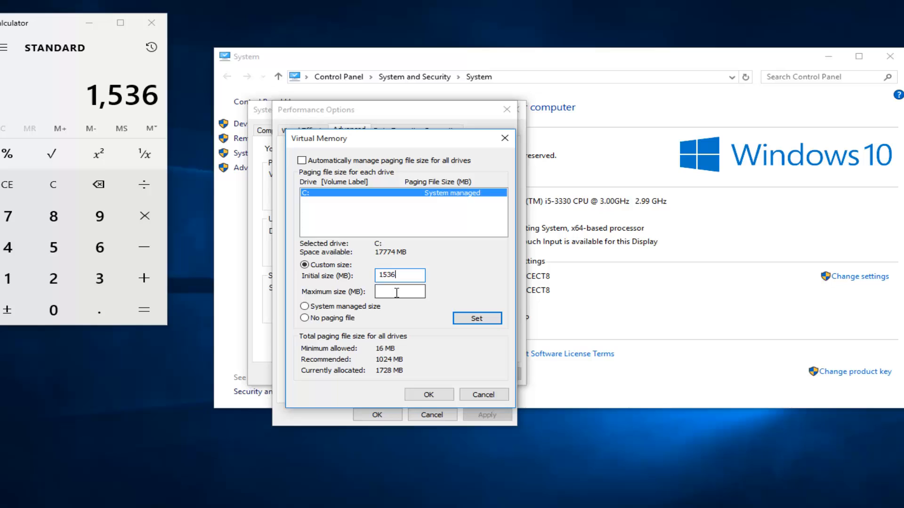
{"action": "type", "text": "1"}
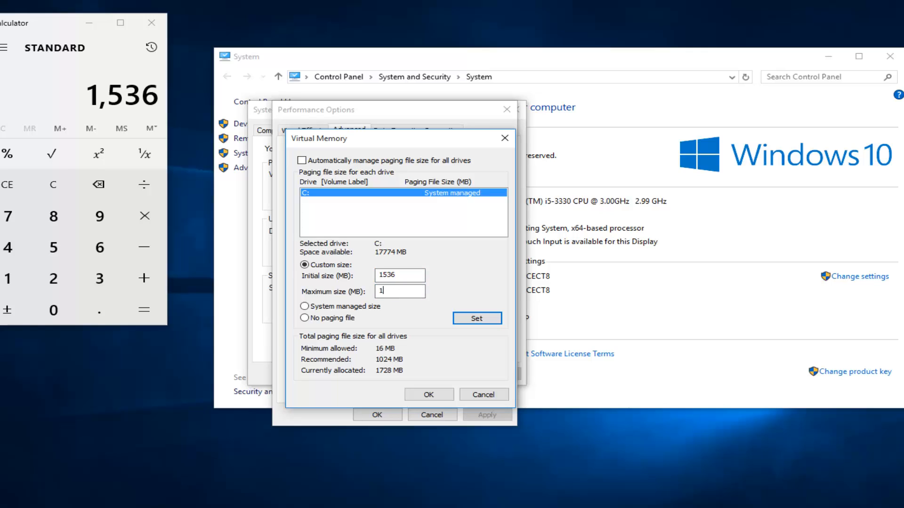
{"action": "type", "text": "536"}
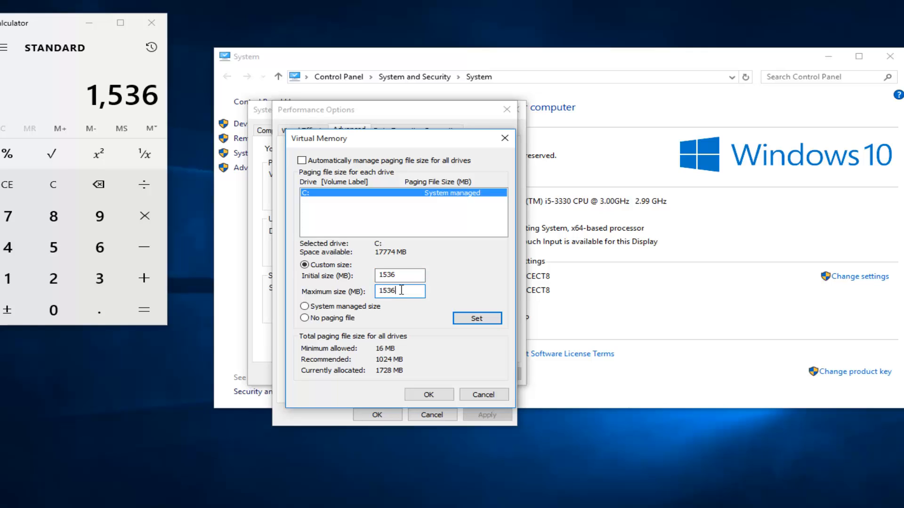
{"action": "left_click", "coordinate": [477, 318]}
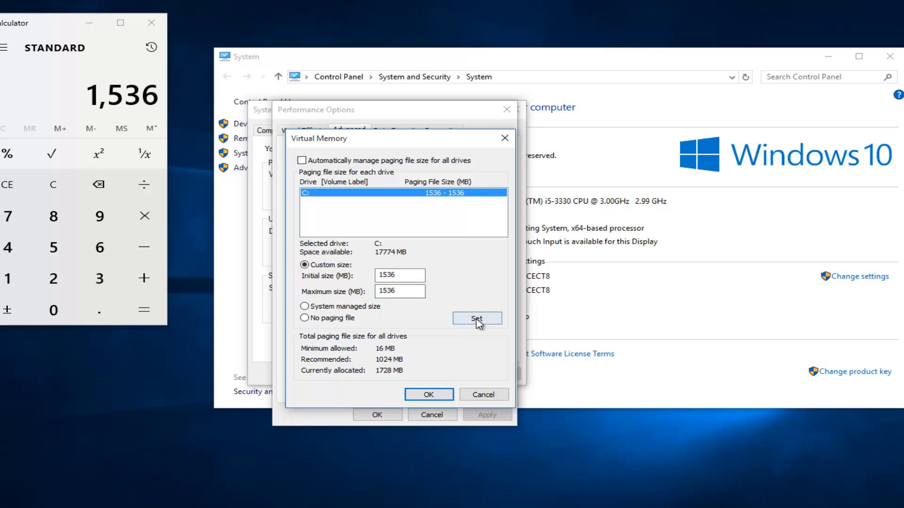
{"action": "mouse_move", "coordinate": [382, 198]}
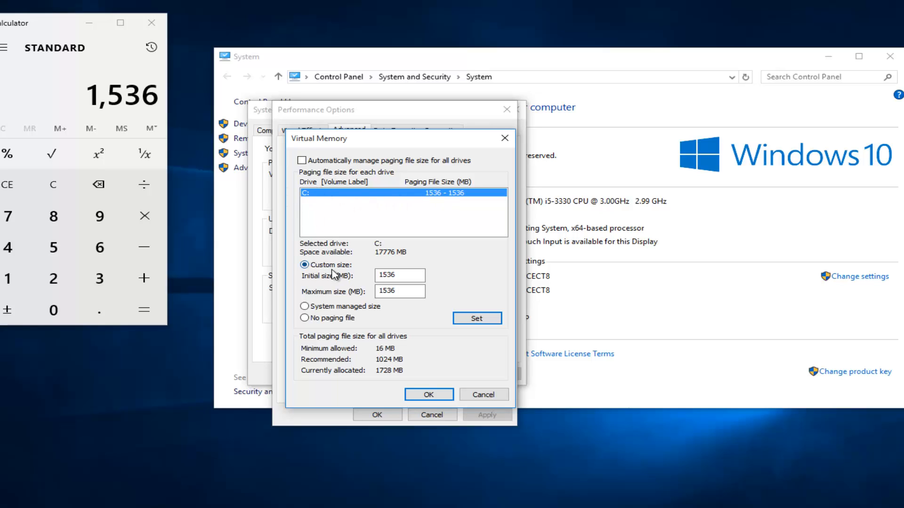
{"action": "mouse_move", "coordinate": [316, 209]}
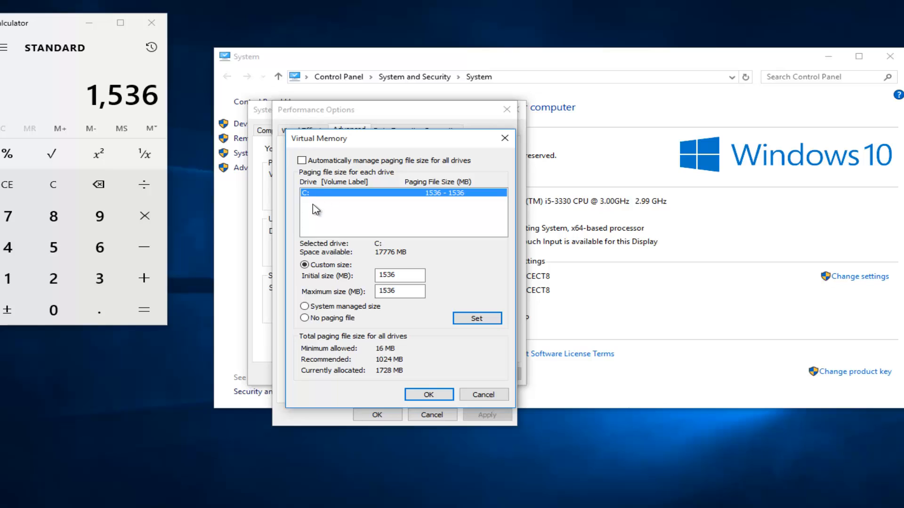
{"action": "mouse_move", "coordinate": [320, 208]}
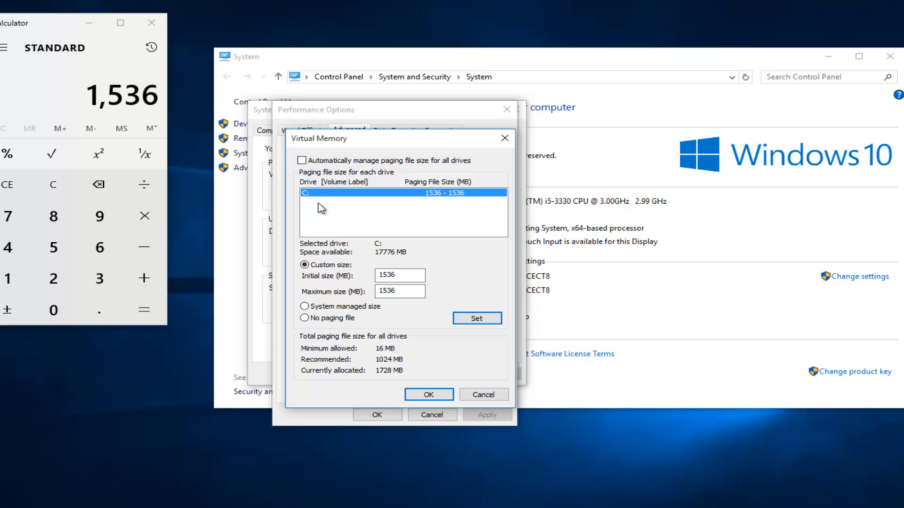
{"action": "mouse_move", "coordinate": [311, 206]}
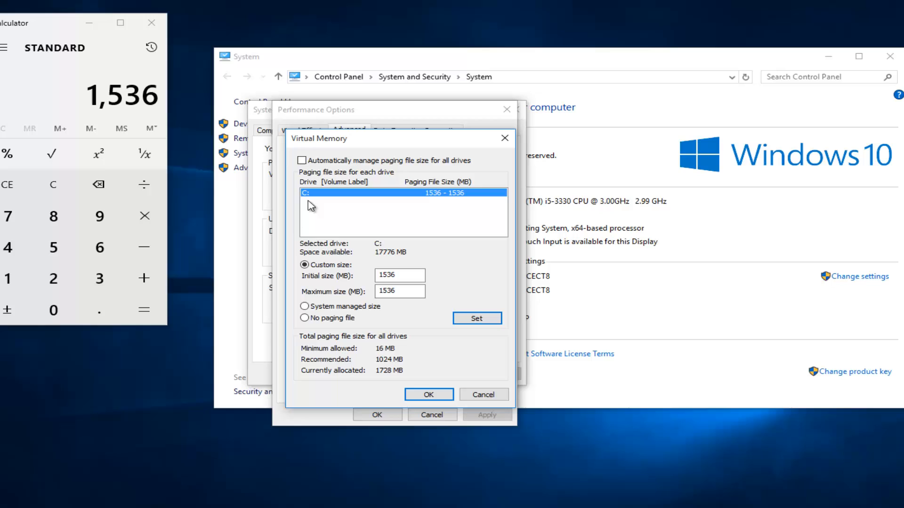
{"action": "mouse_move", "coordinate": [288, 206]}
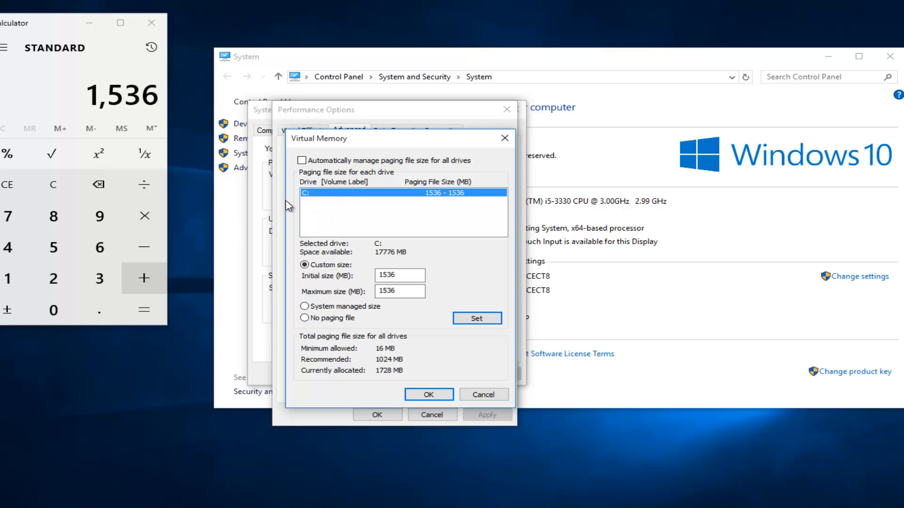
{"action": "mouse_move", "coordinate": [454, 200]}
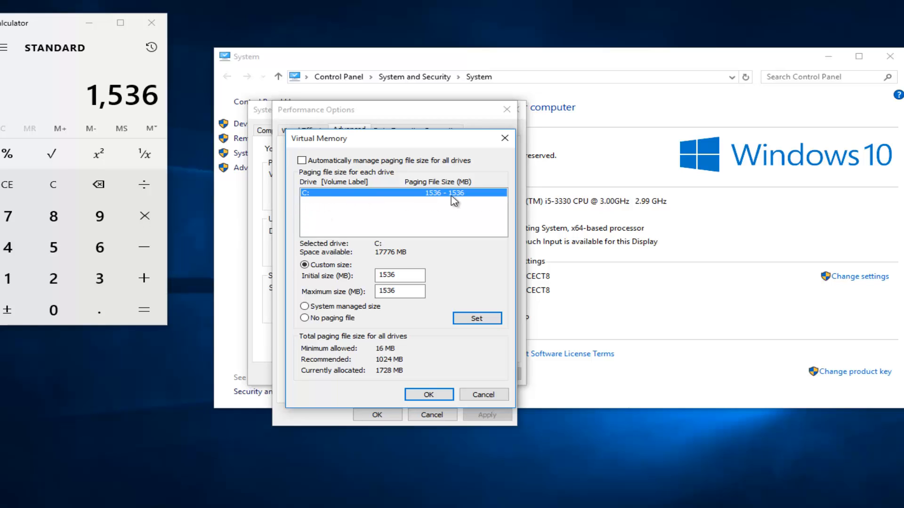
{"action": "mouse_move", "coordinate": [317, 199]}
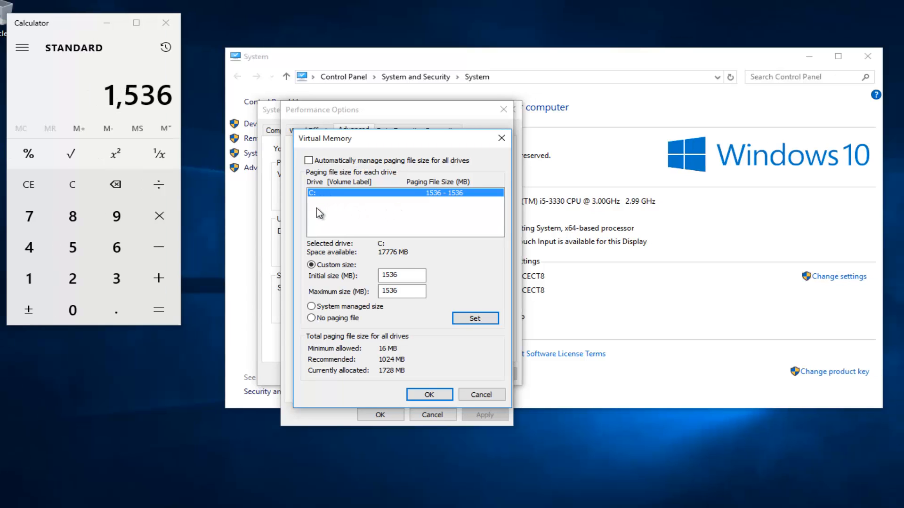
{"action": "mouse_move", "coordinate": [317, 199]}
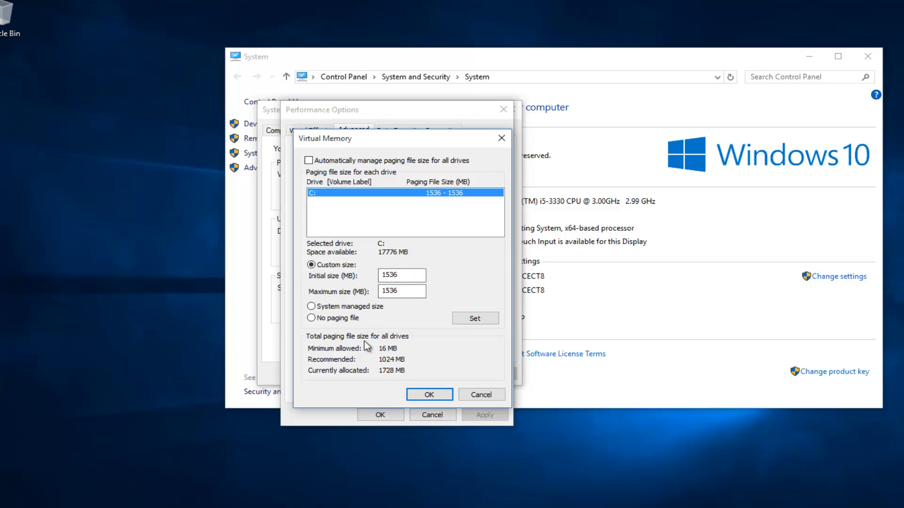
{"action": "left_click", "coordinate": [428, 395]}
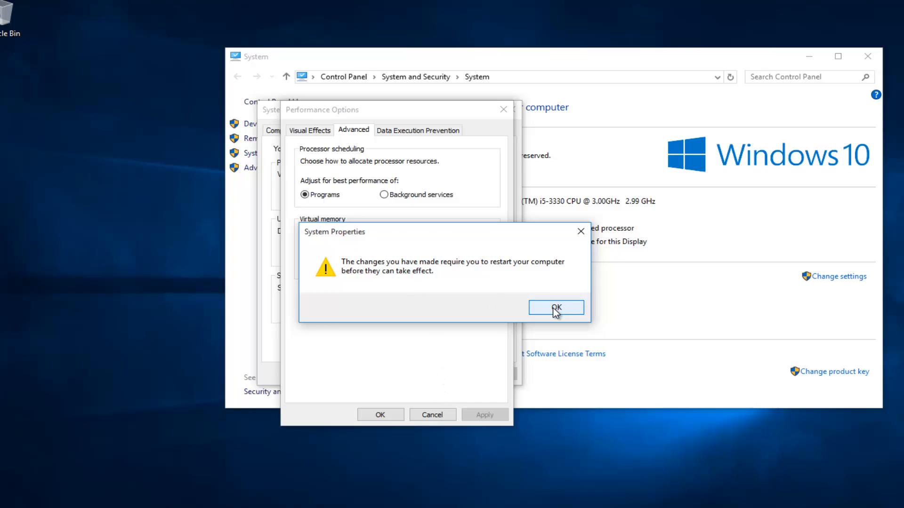
- Acknowledge the restart-required notice and close Performance Options
{"action": "left_click", "coordinate": [555, 307]}
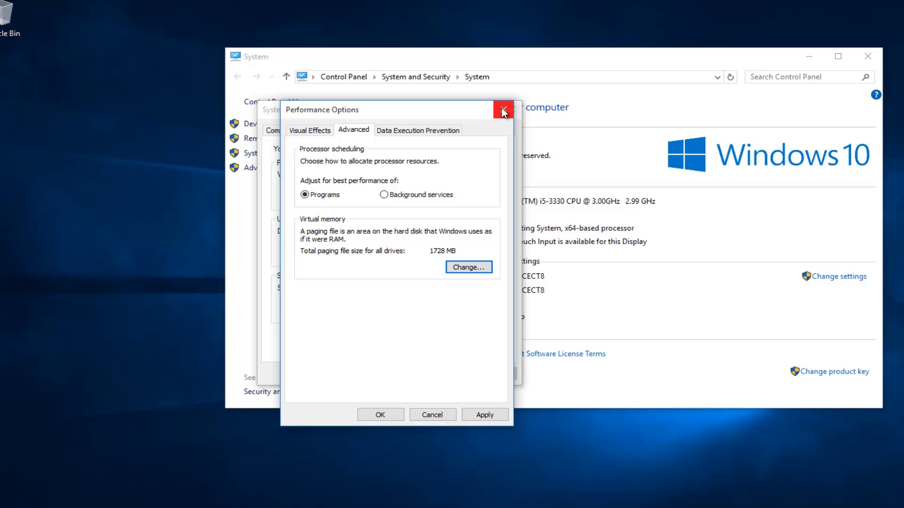
{"action": "left_click", "coordinate": [502, 111]}
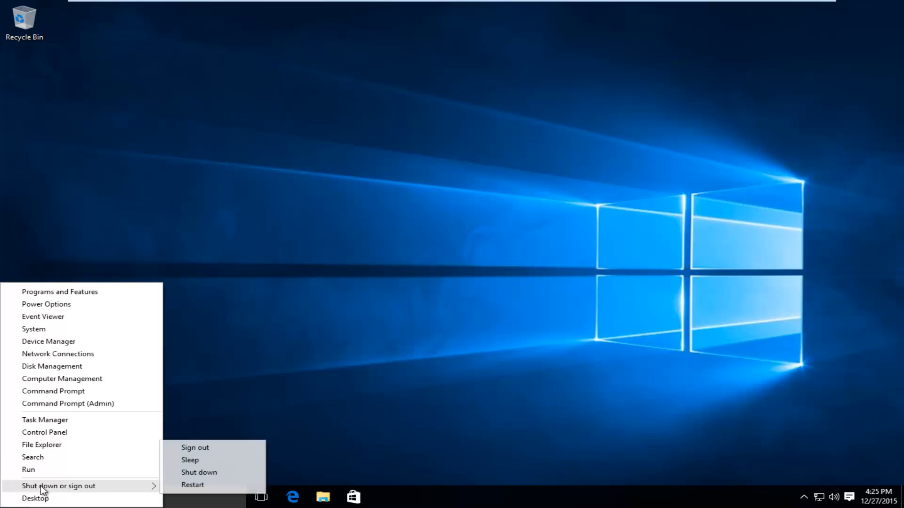
- Restart the computer so the new paging file takes effect
{"action": "left_click", "coordinate": [34, 329]}
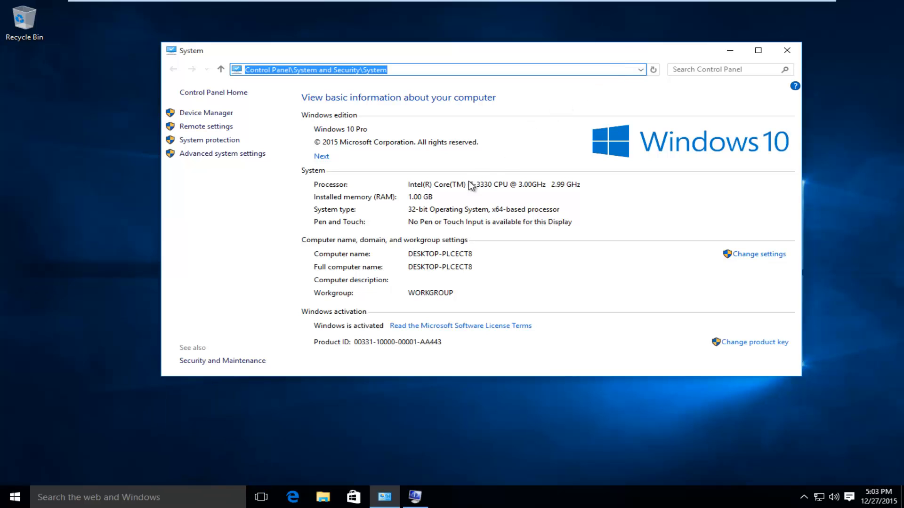
{"action": "mouse_move", "coordinate": [363, 199]}
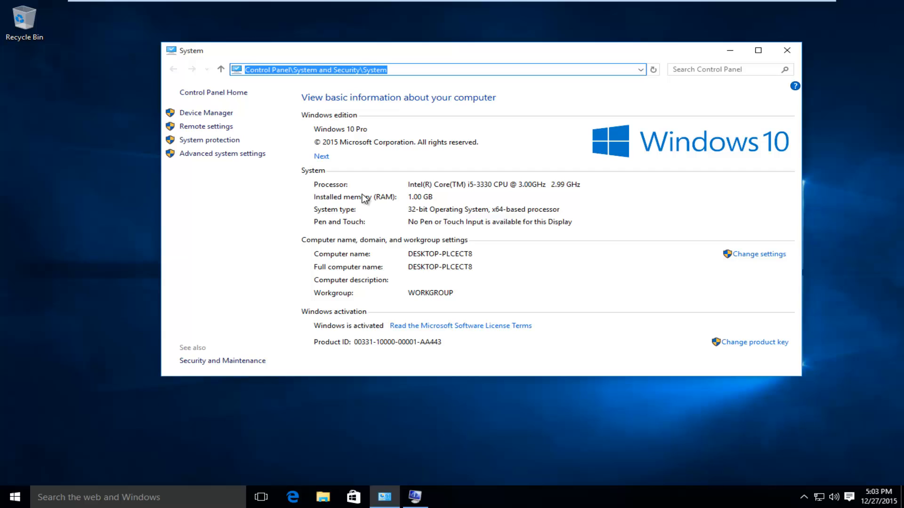
{"action": "mouse_move", "coordinate": [363, 201]}
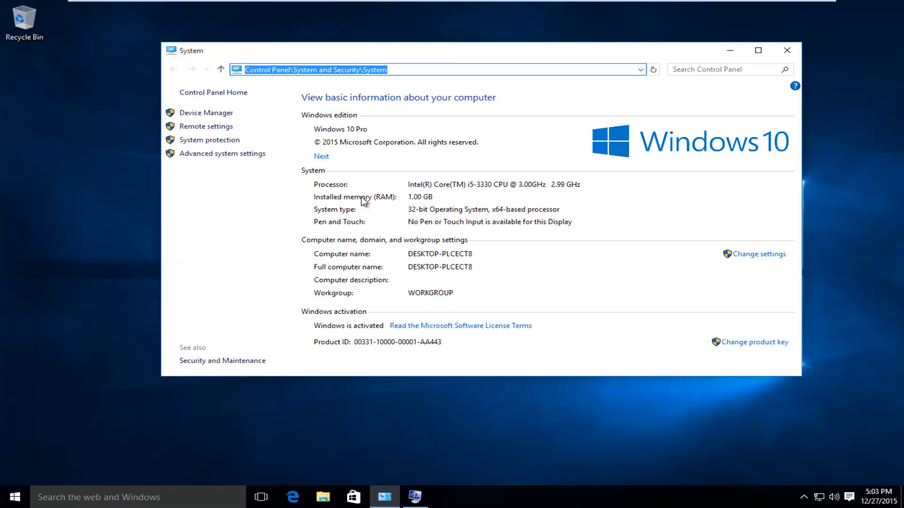
{"action": "mouse_move", "coordinate": [311, 93]}
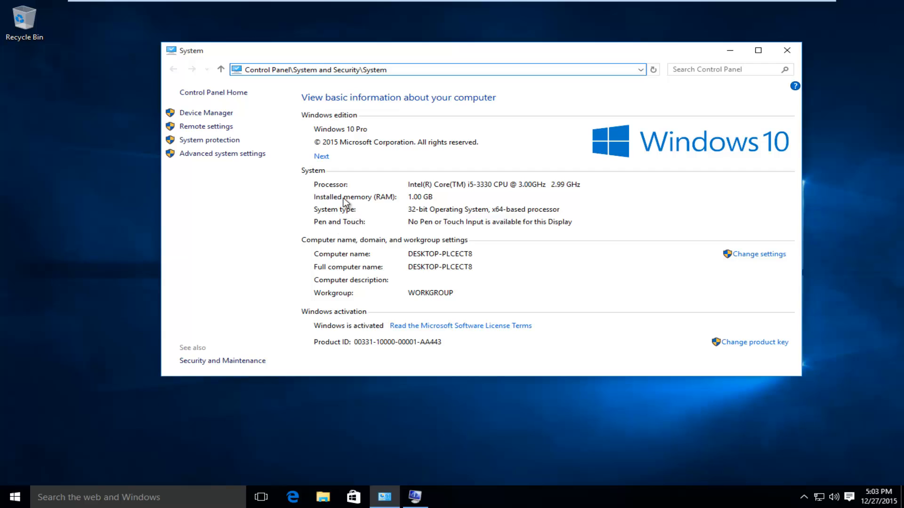
{"action": "mouse_move", "coordinate": [397, 201]}
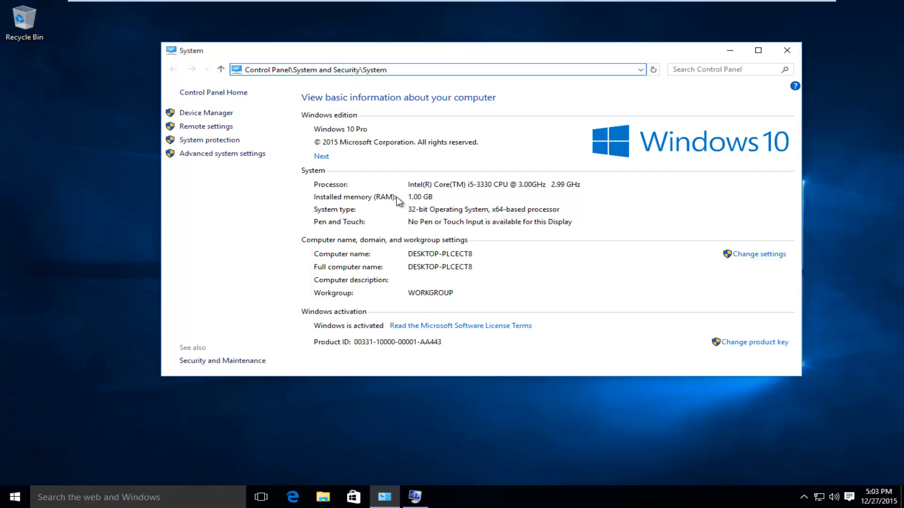
{"action": "mouse_move", "coordinate": [370, 207]}
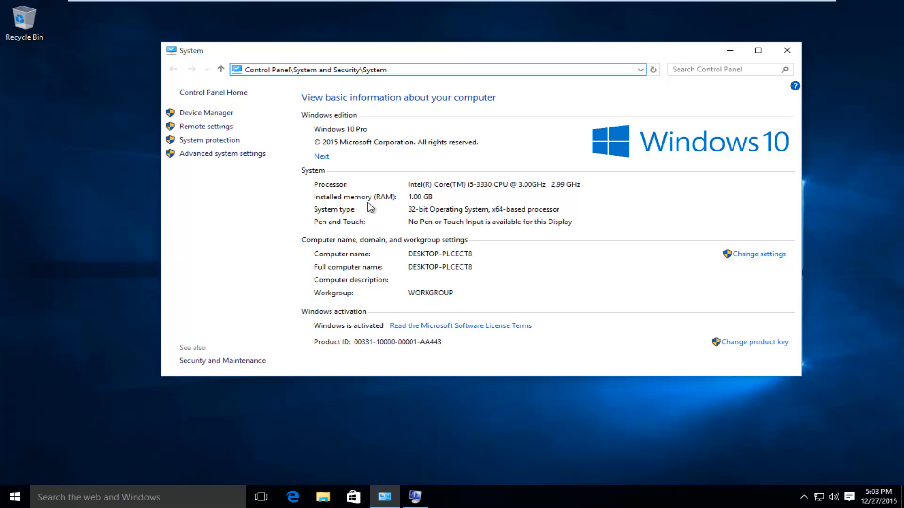
{"action": "mouse_move", "coordinate": [436, 469]}
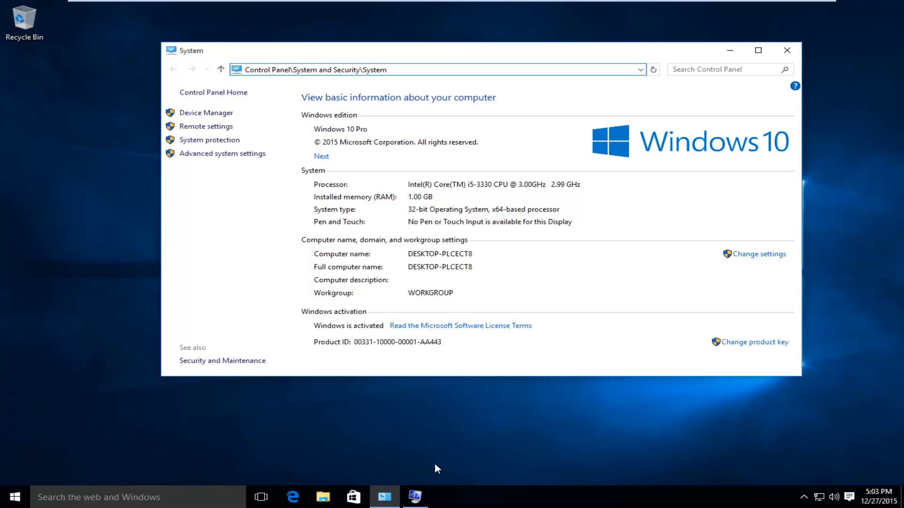
- Show System Summary in System Information (2.50 GB virtual memory), then search 'ru' and cancel the Run dialog
{"action": "left_click", "coordinate": [414, 498]}
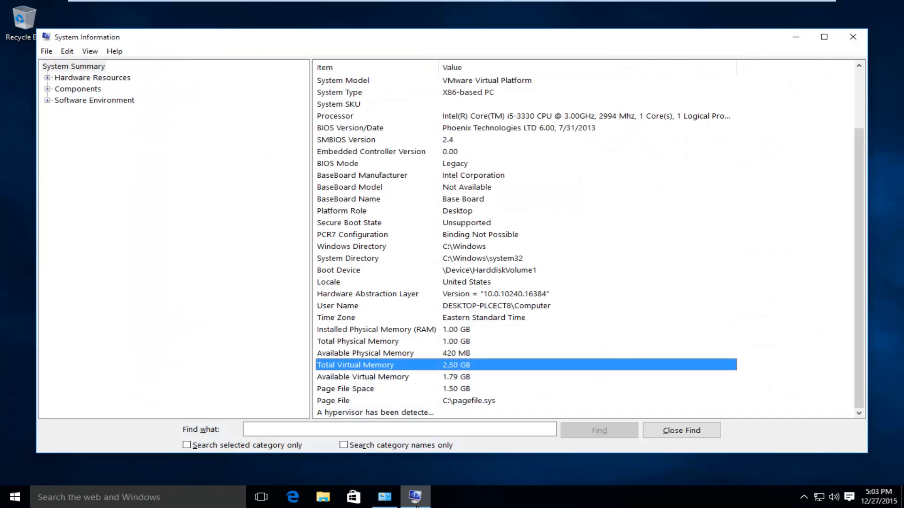
{"action": "left_click", "coordinate": [73, 66]}
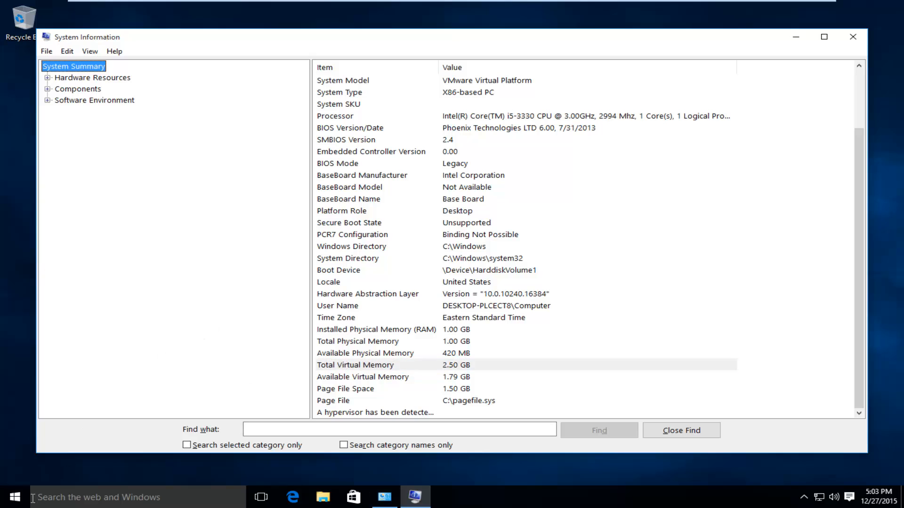
{"action": "left_click", "coordinate": [98, 498]}
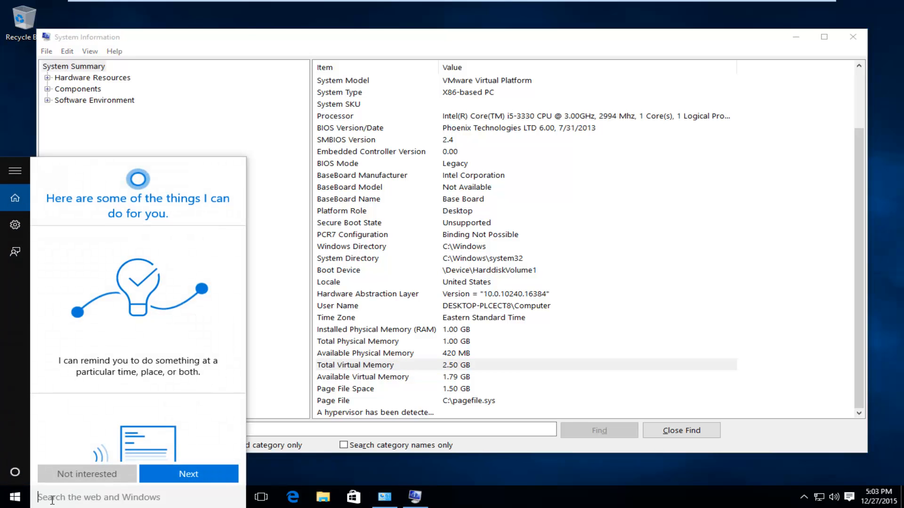
{"action": "type", "text": "ru"}
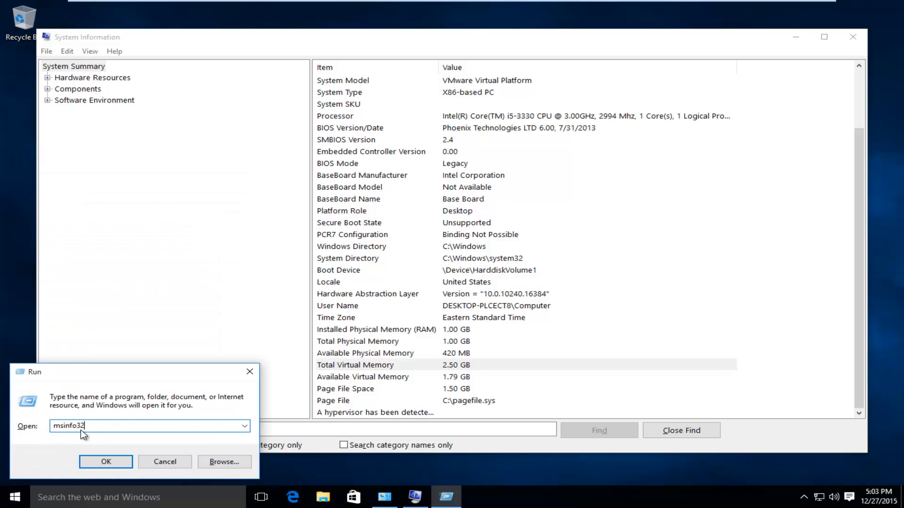
{"action": "mouse_move", "coordinate": [164, 462]}
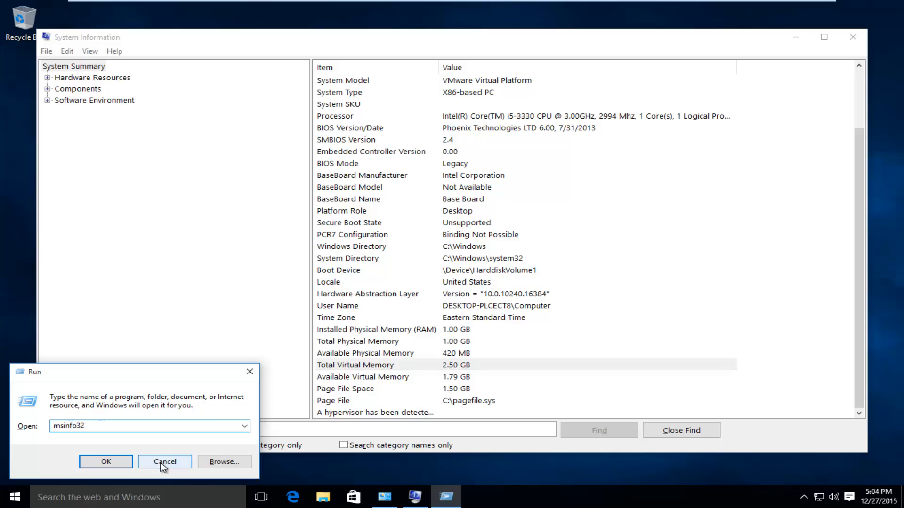
{"action": "left_click", "coordinate": [164, 461]}
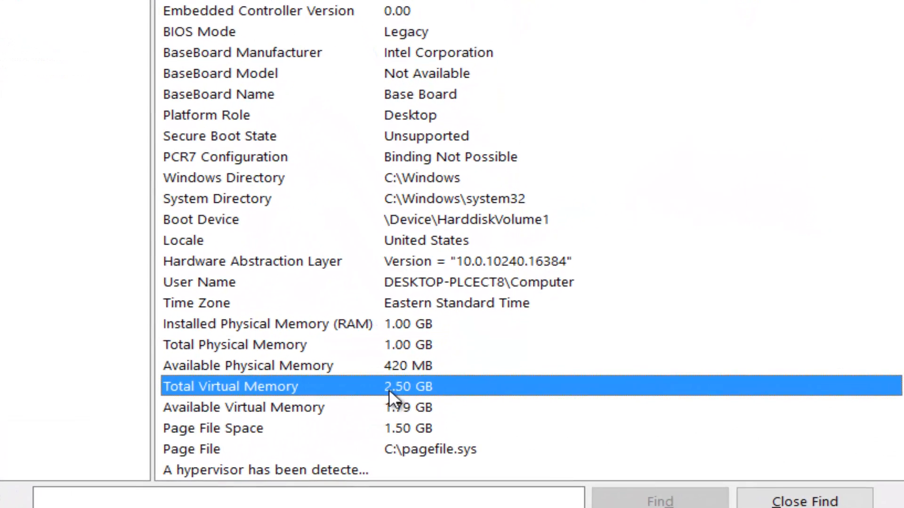
{"action": "mouse_move", "coordinate": [405, 372]}
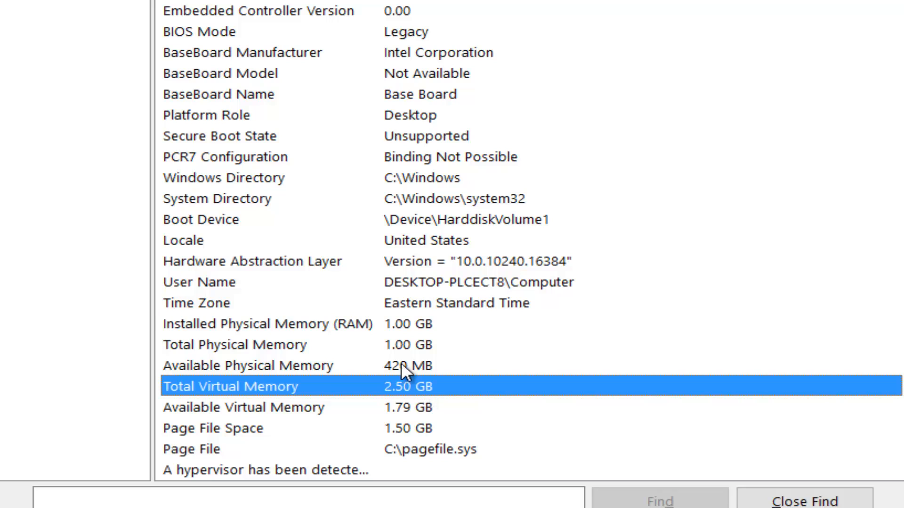
{"action": "left_click", "coordinate": [266, 323]}
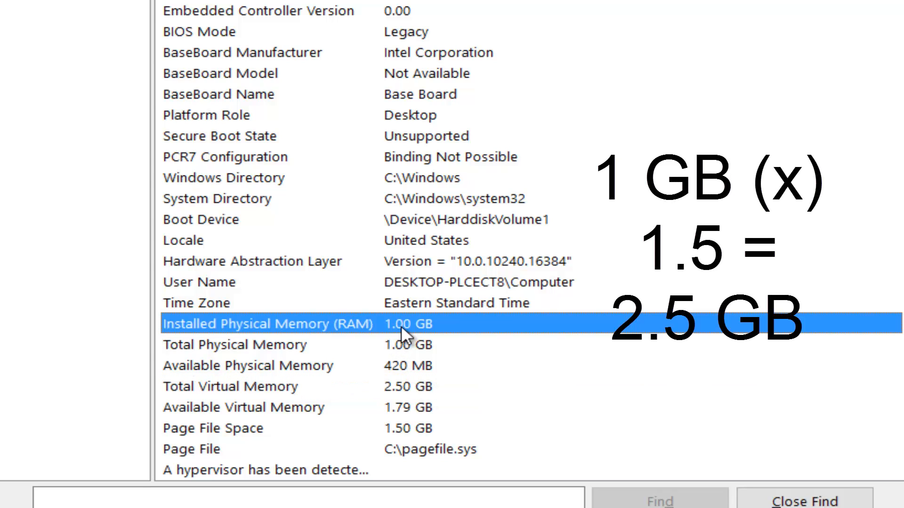
{"action": "mouse_move", "coordinate": [311, 331]}
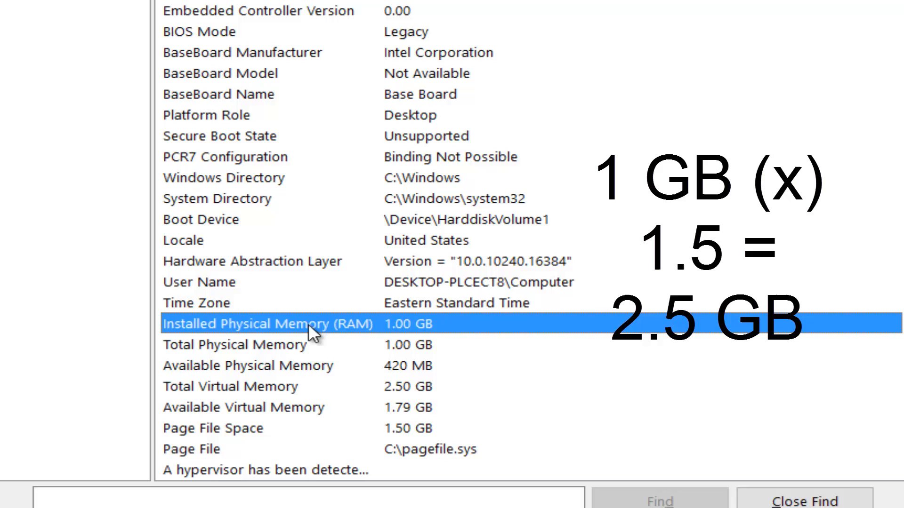
{"action": "mouse_move", "coordinate": [378, 379]}
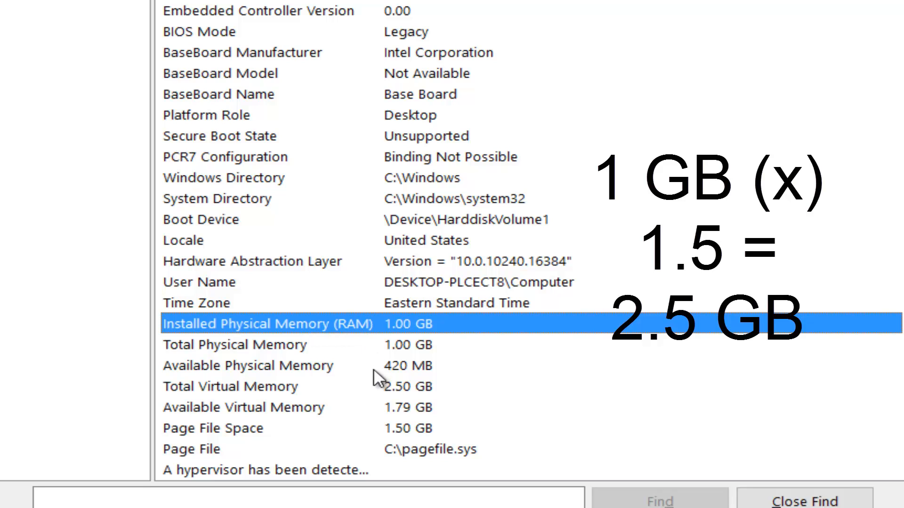
{"action": "left_click", "coordinate": [231, 386]}
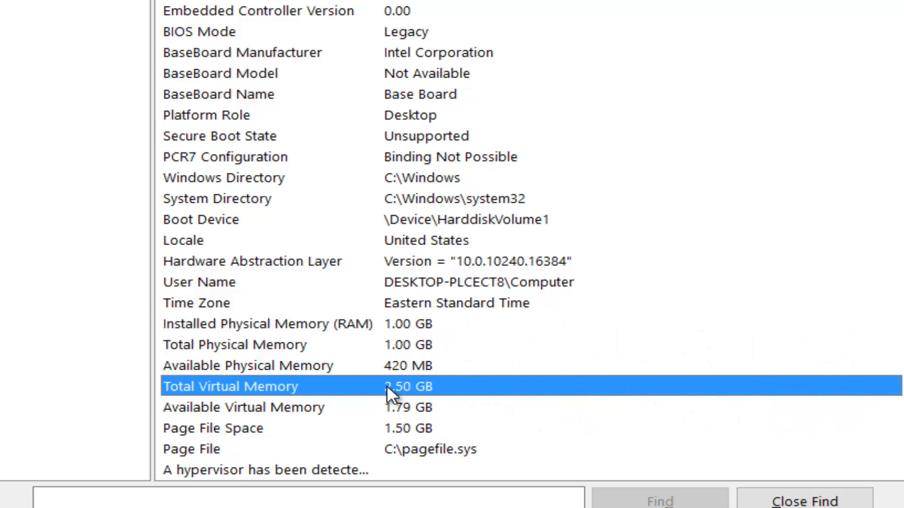
{"action": "scroll", "scroll_direction": "up", "scroll_amount": 3}
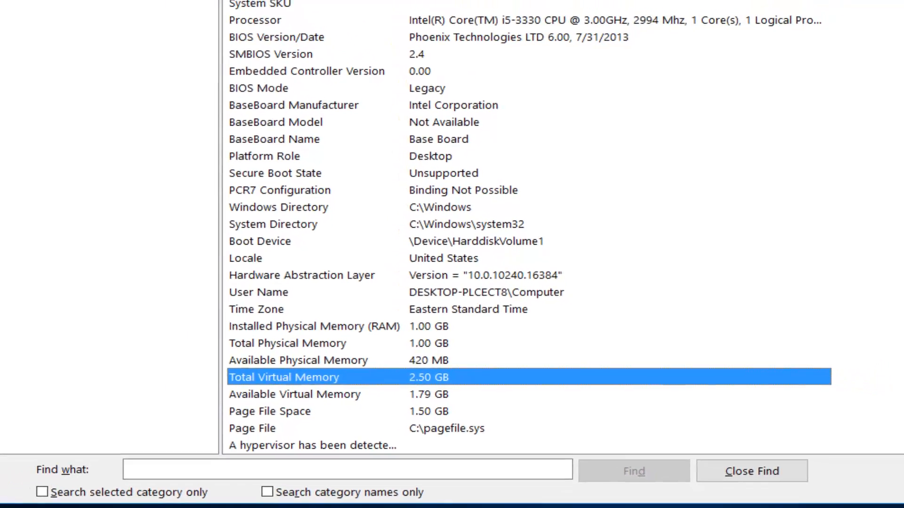